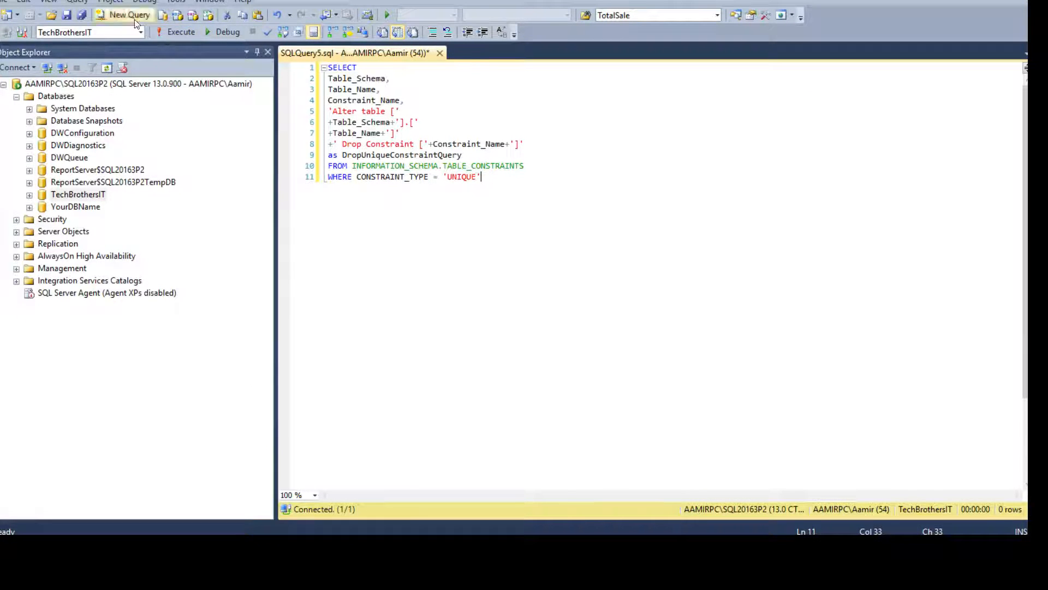
Start a new blank query window beside the constraint-script query.
{"action": "left_click", "coordinate": [125, 14]}
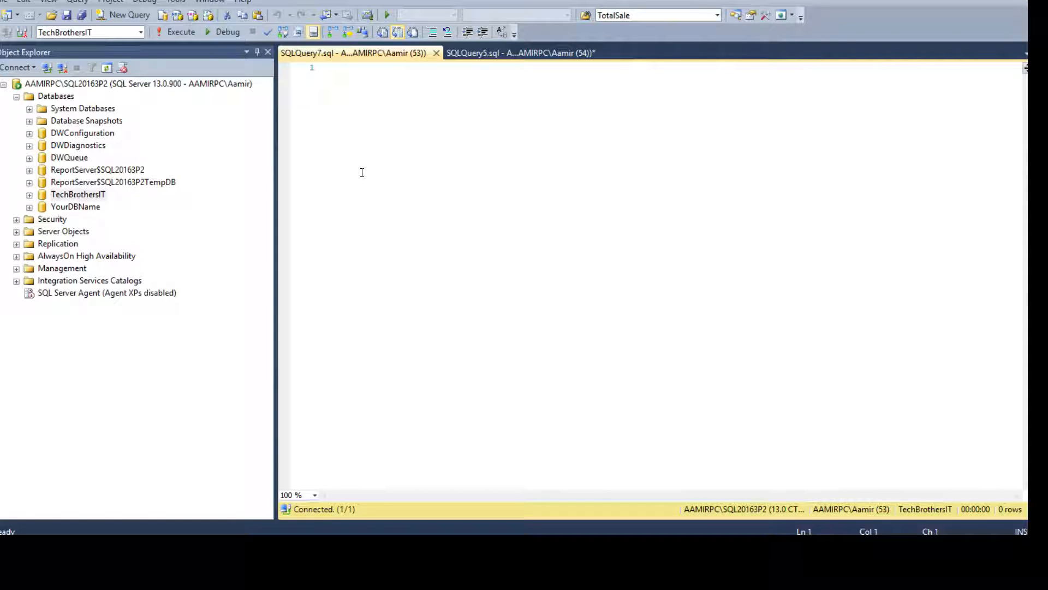
Run SELECT * FROM INFORMATION_SCHEMA.TABLE_CONSTRAINTS against TechBrothersIT, listing two UNIQUE constraints on Customer.
{"action": "type", "text": "Select"}
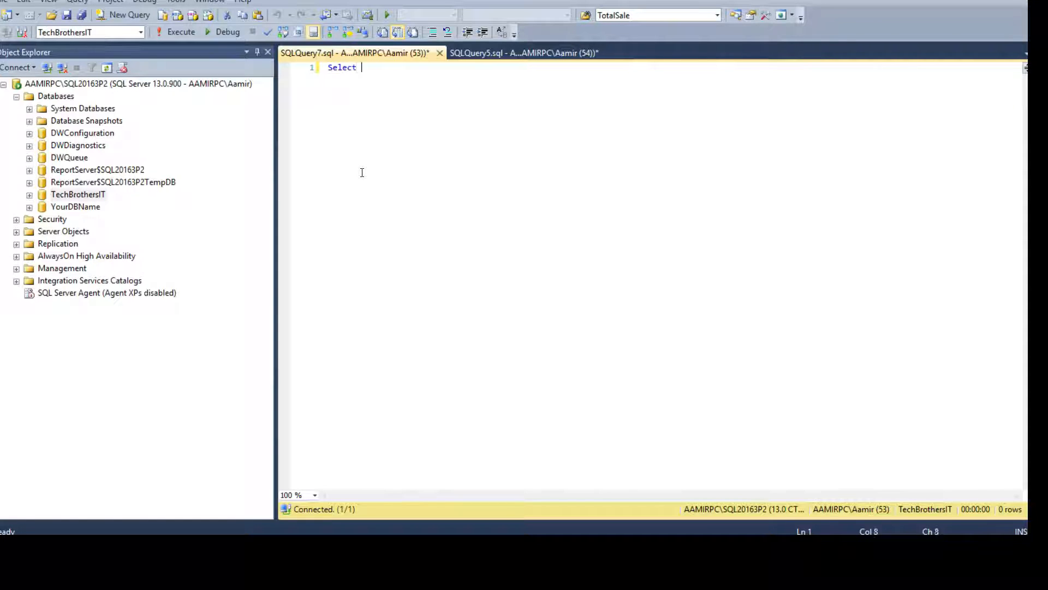
{"action": "type", "text": "* From INFORMATION_SCHEMA"}
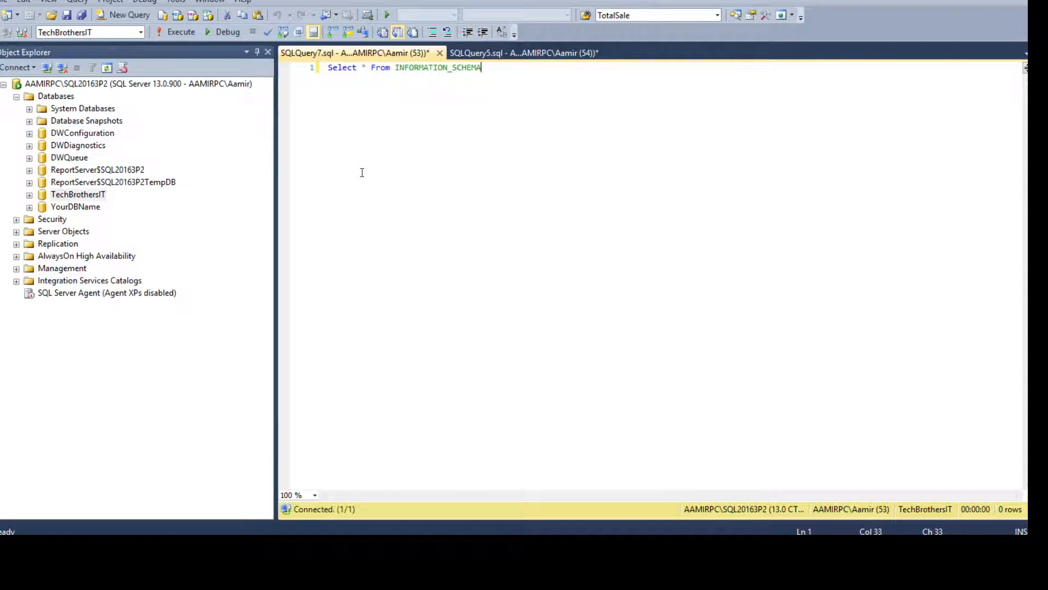
{"action": "type", "text": ".ta"}
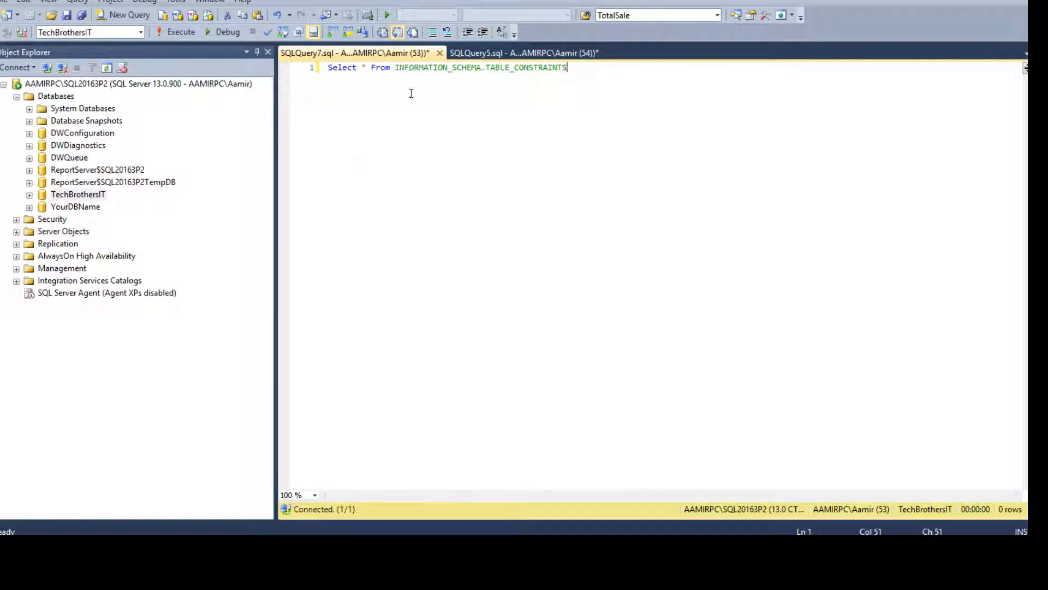
{"action": "left_click", "coordinate": [180, 32]}
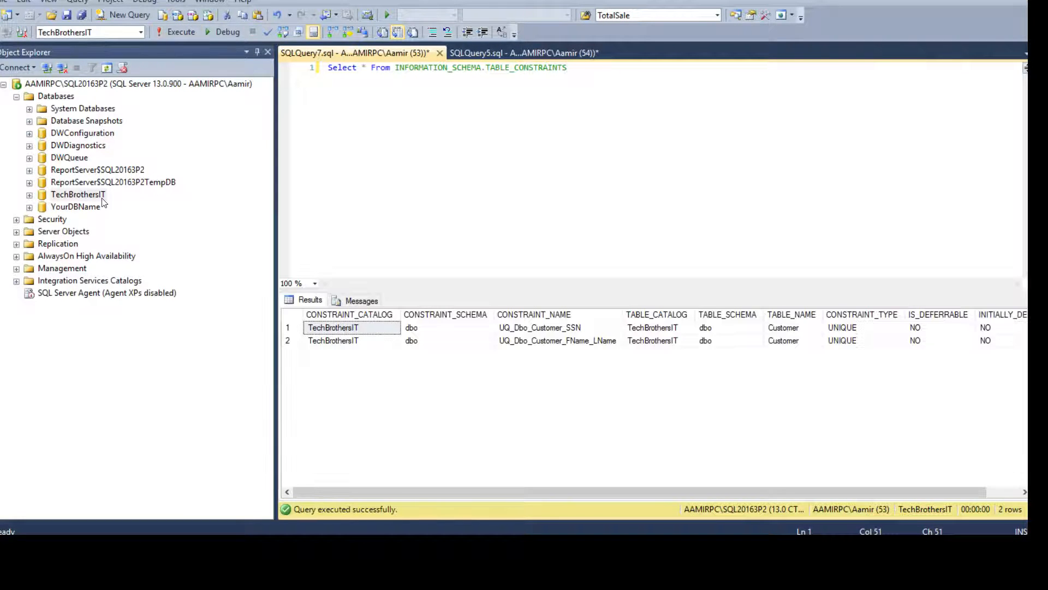
{"action": "left_click", "coordinate": [77, 195]}
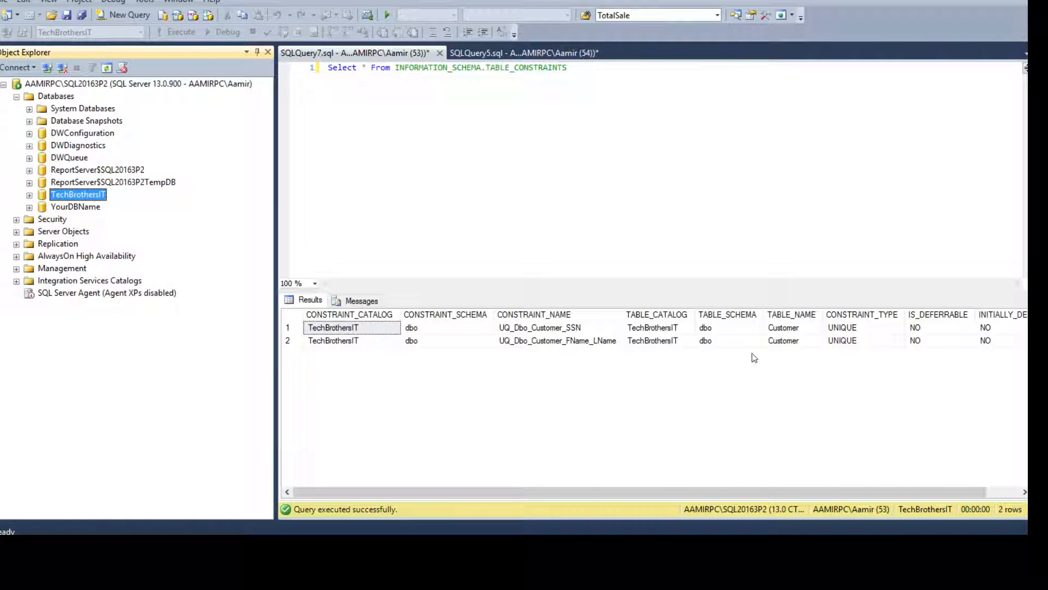
{"action": "left_click", "coordinate": [862, 327]}
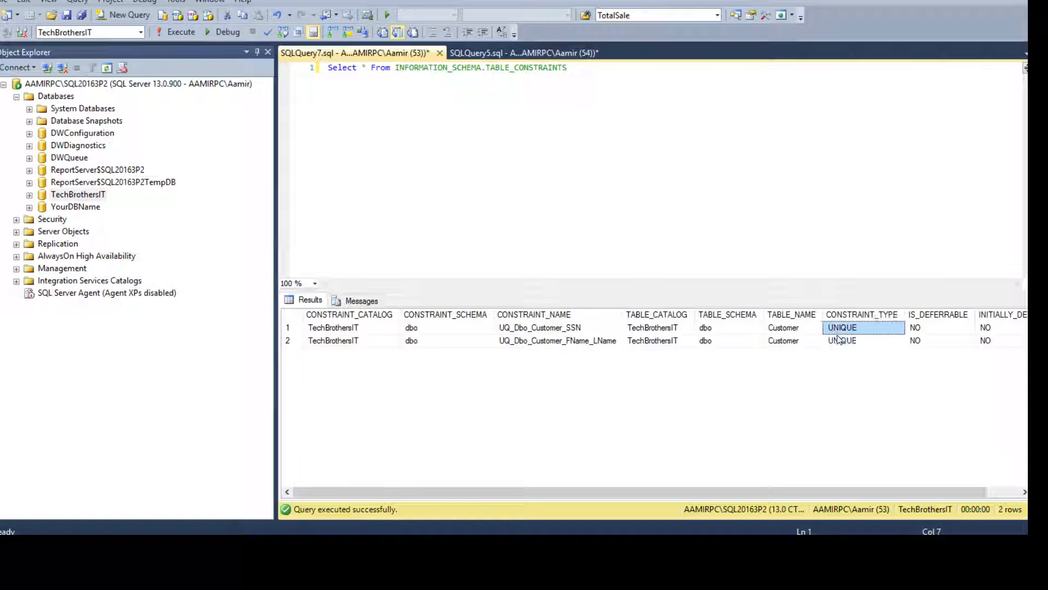
Add a WHERE CONSTRAINT_TYPE='UNIQUE' filter to the constraints query.
{"action": "left_click", "coordinate": [842, 326]}
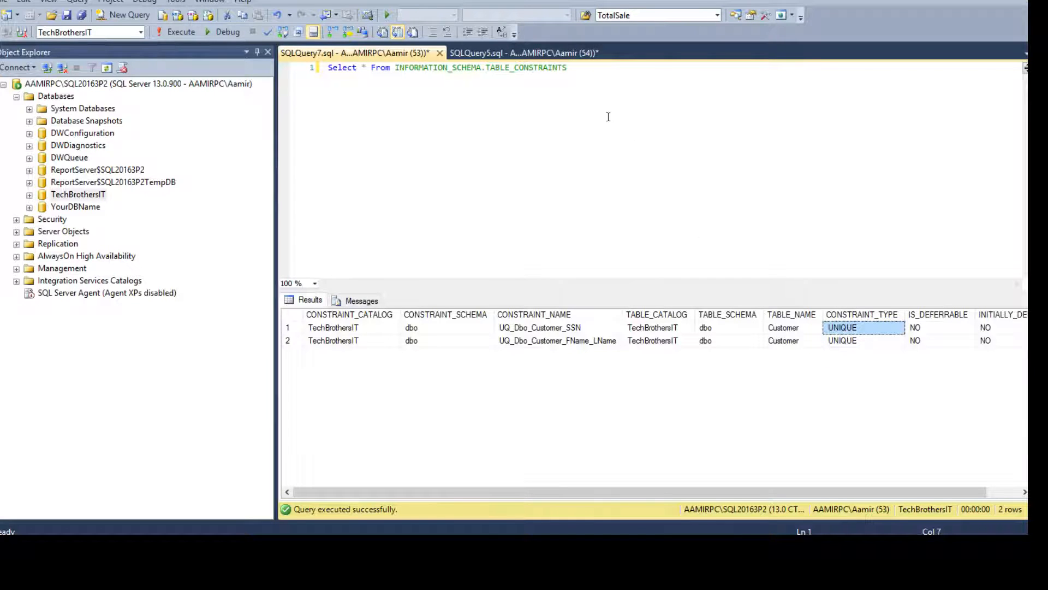
{"action": "type", "text": "W"}
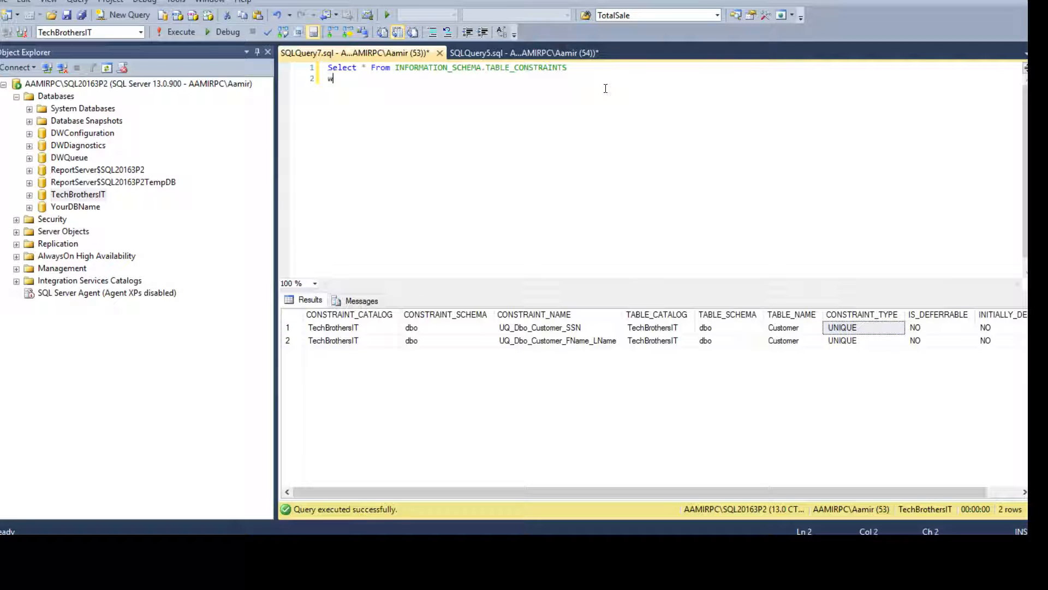
{"action": "type", "text": "here con"}
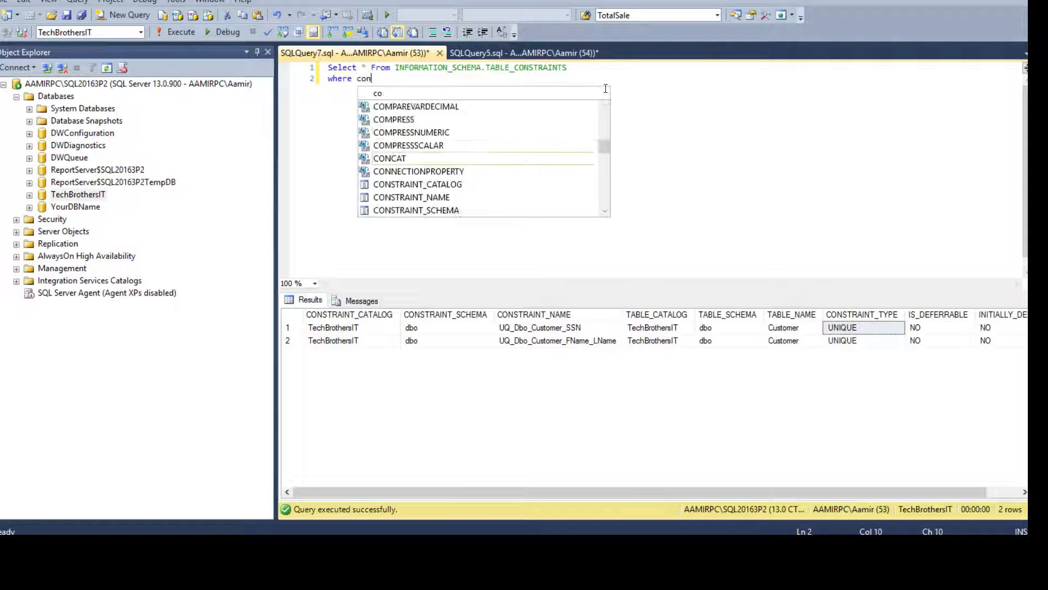
{"action": "type", "text": "s"}
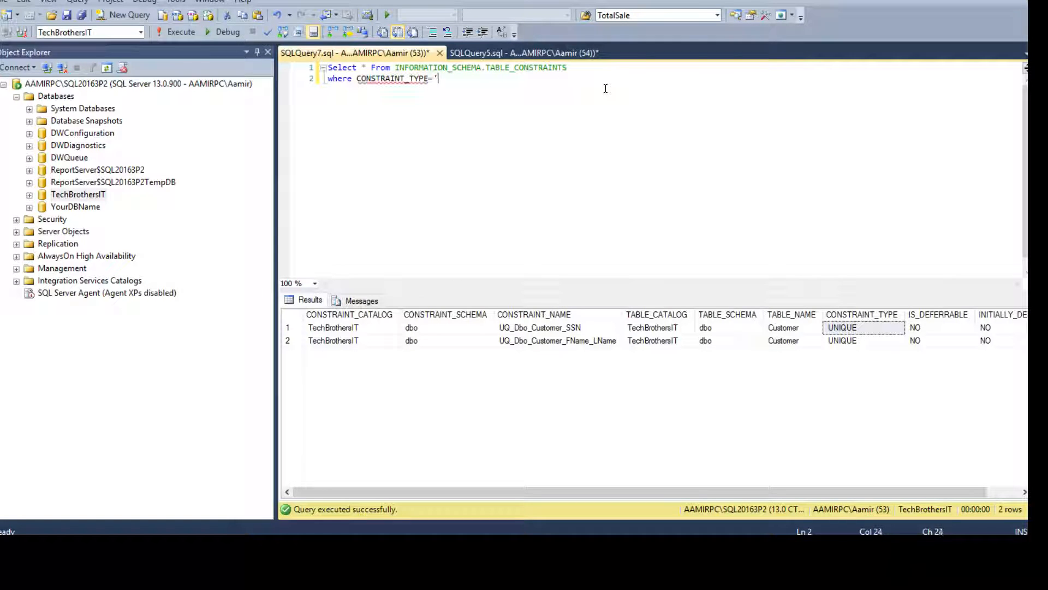
{"action": "type", "text": "UNIQUE'"}
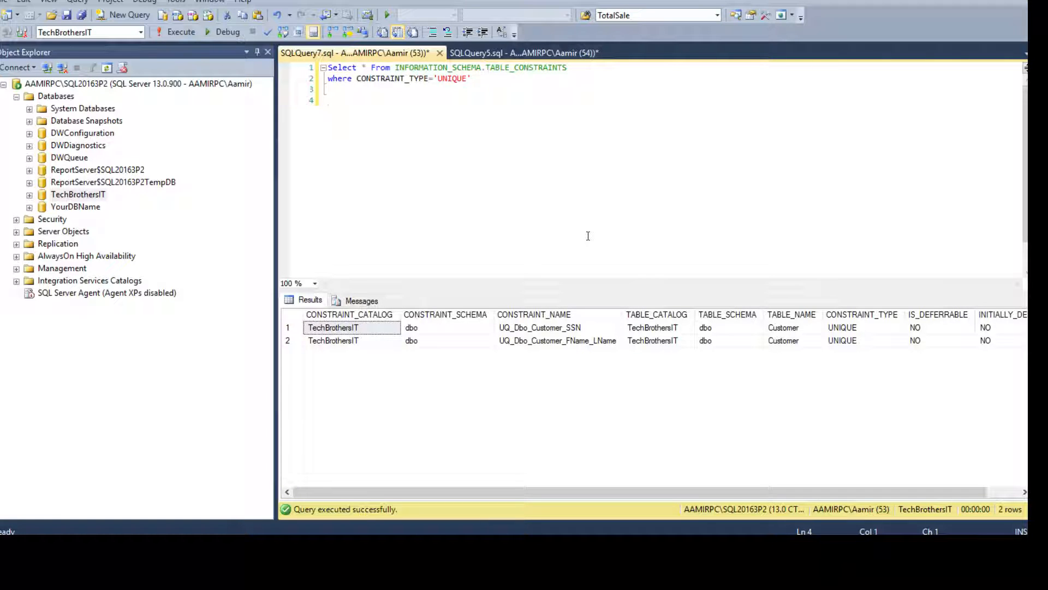
Write the template Alter table dbo.Mytable drop constraint [ConstraintName] below the query.
{"action": "type", "text": "Alter table dbo.My"}
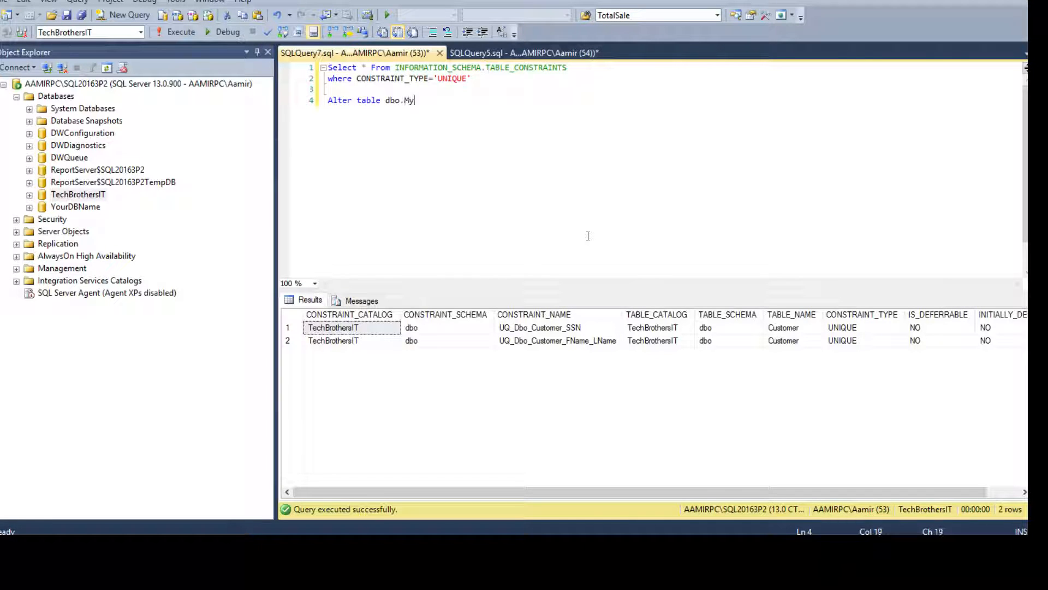
{"action": "type", "text": "table"}
{"action": "type", "text": "drop constraint"}
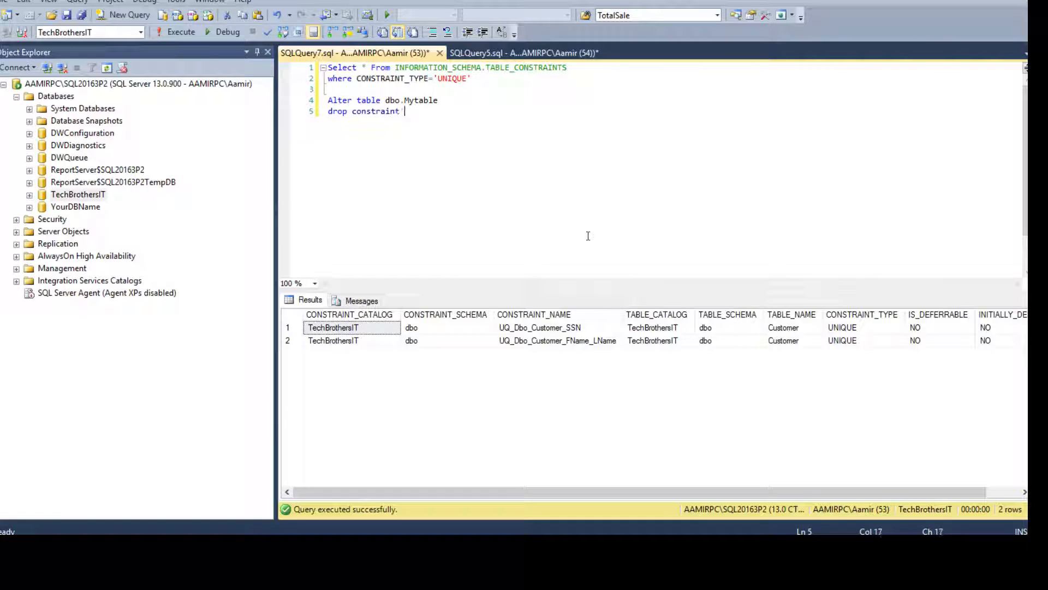
{"action": "type", "text": "[ConstraintName"}
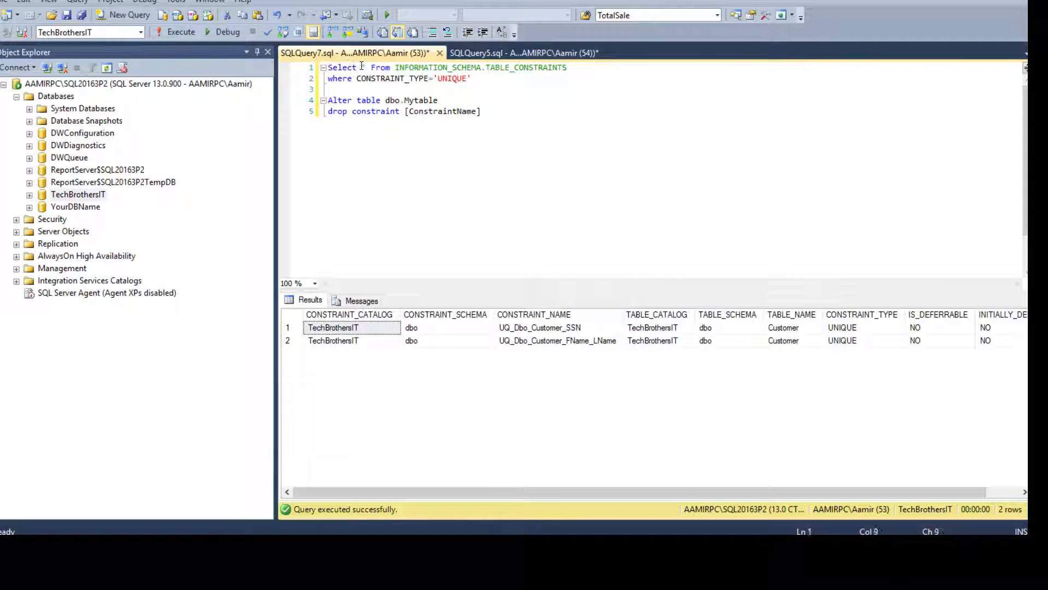
{"action": "left_click", "coordinate": [657, 327]}
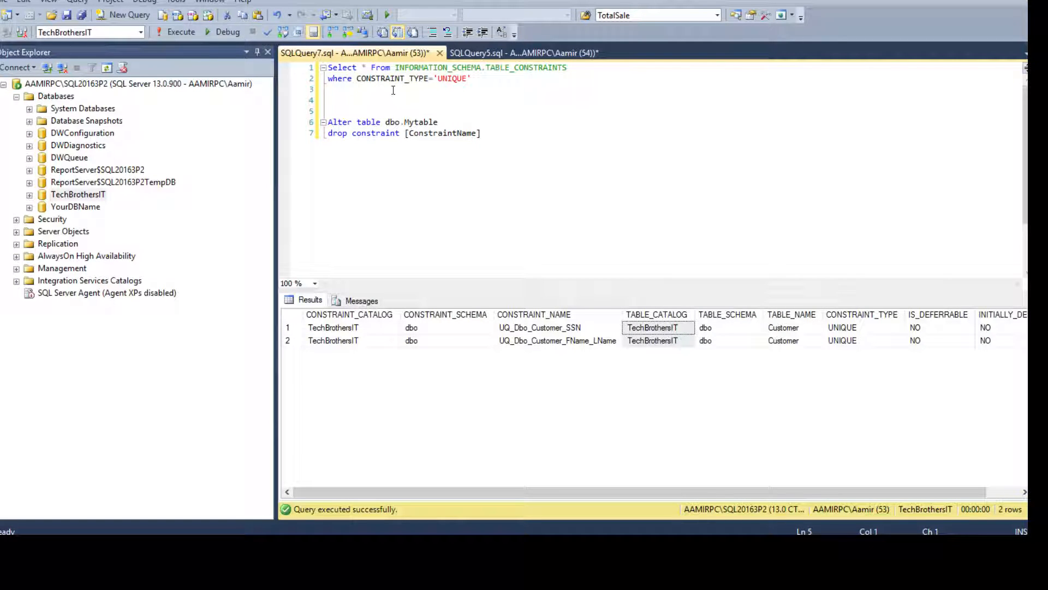
Run a test query selecting 'AAmir' AS mycolum from TABLE_CONSTRAINTS, returning two rows.
{"action": "type", "text": "Select *"}
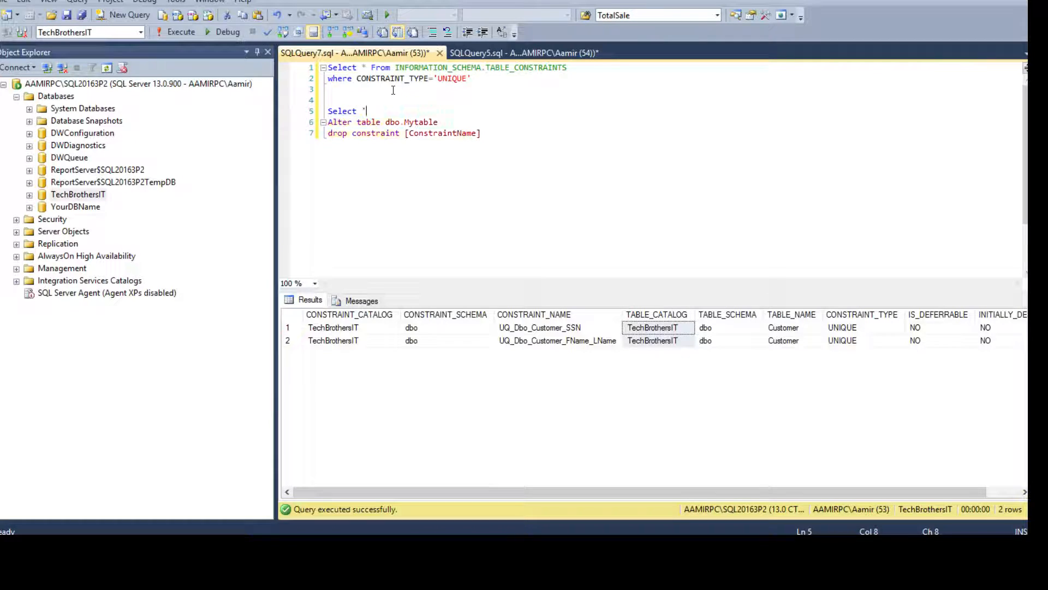
{"action": "type", "text": "AAmir'"}
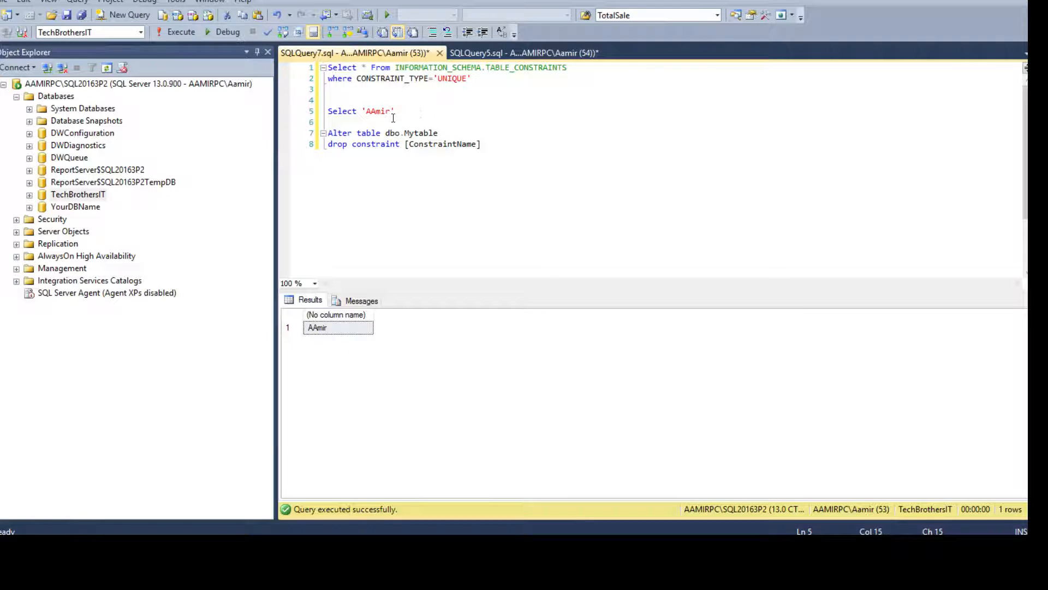
{"action": "double_click", "coordinate": [379, 111]}
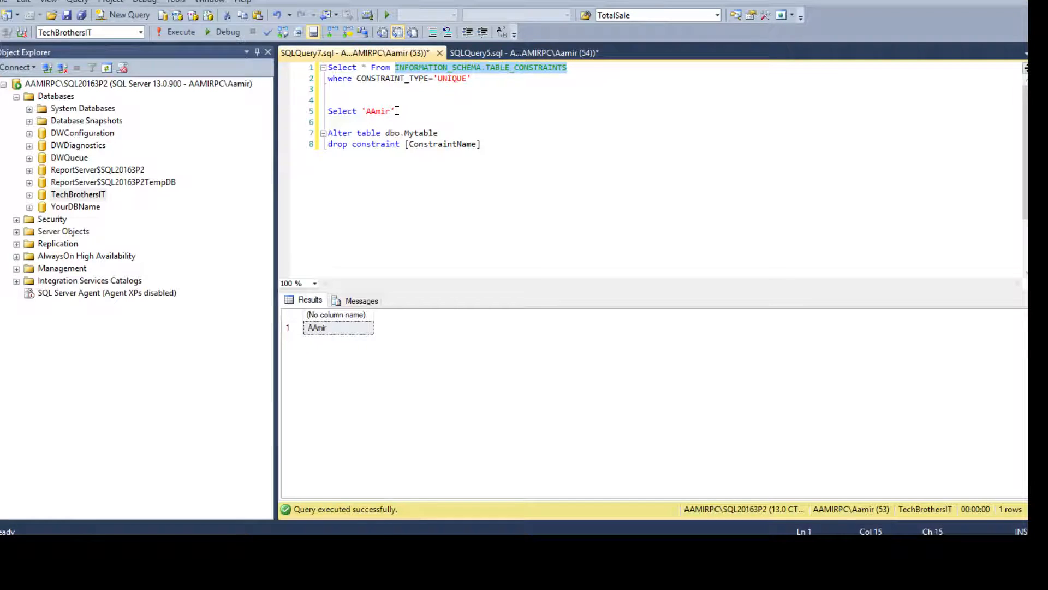
{"action": "left_click", "coordinate": [399, 111]}
{"action": "type", "text": " as"}
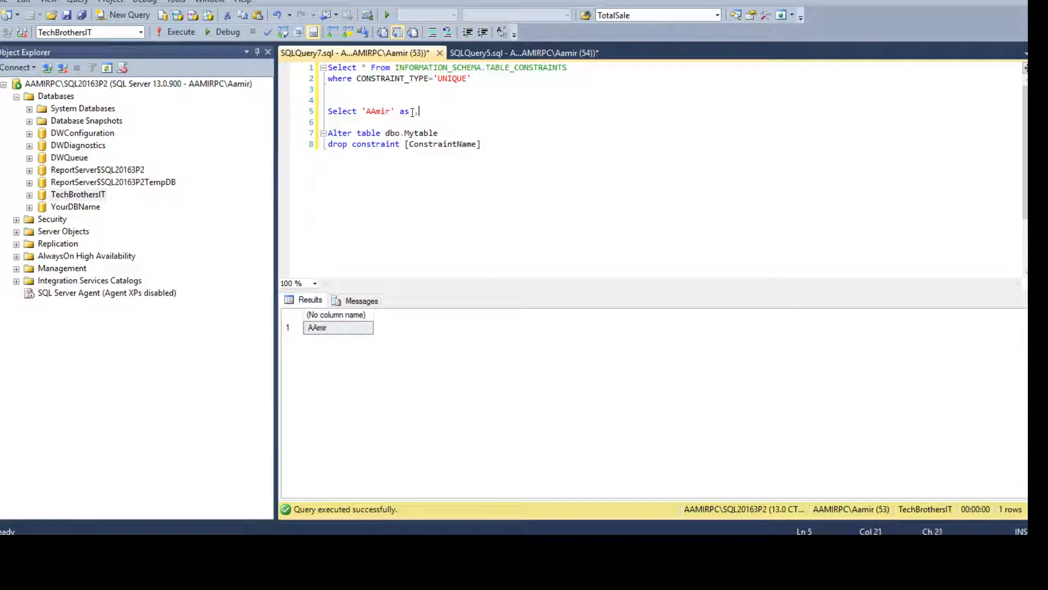
{"action": "type", "text": "mycolum"}
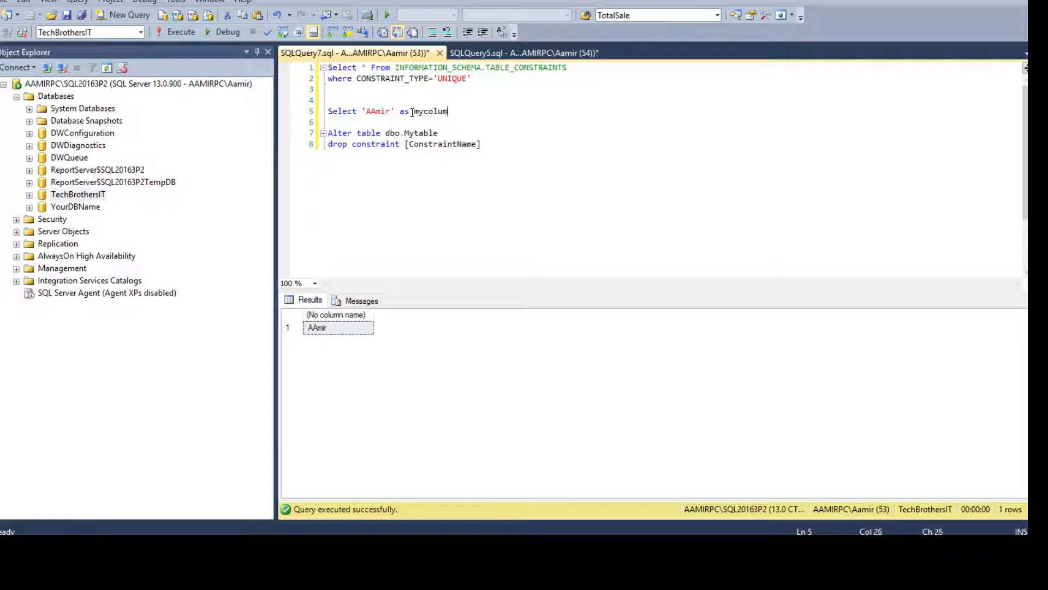
{"action": "type", "text": "from INFORMATION_SCHEMA.TABLE_CONSTRAINTS"}
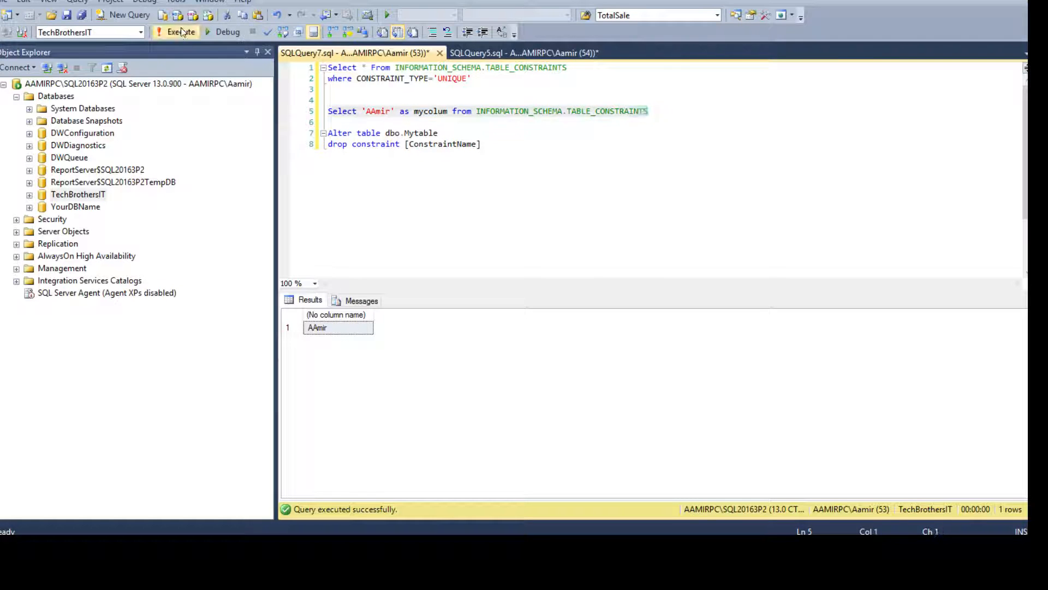
{"action": "left_click", "coordinate": [175, 31]}
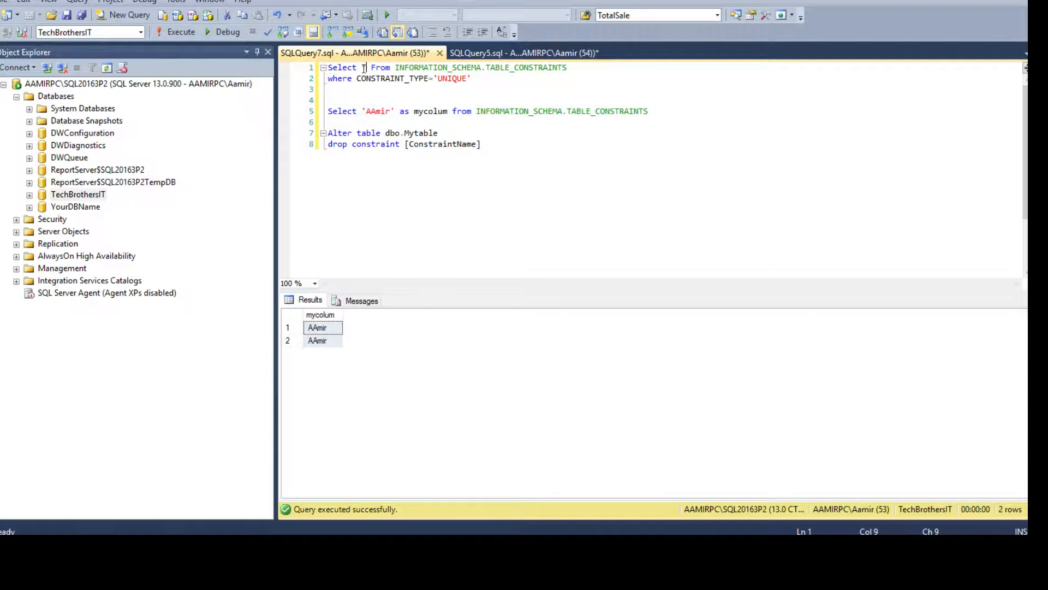
Replace the star with 'Alter Table [' text, referring to the Sale/Total values in the results.
{"action": "left_click", "coordinate": [181, 31]}
{"action": "type", "text": "'Alter Table '"}
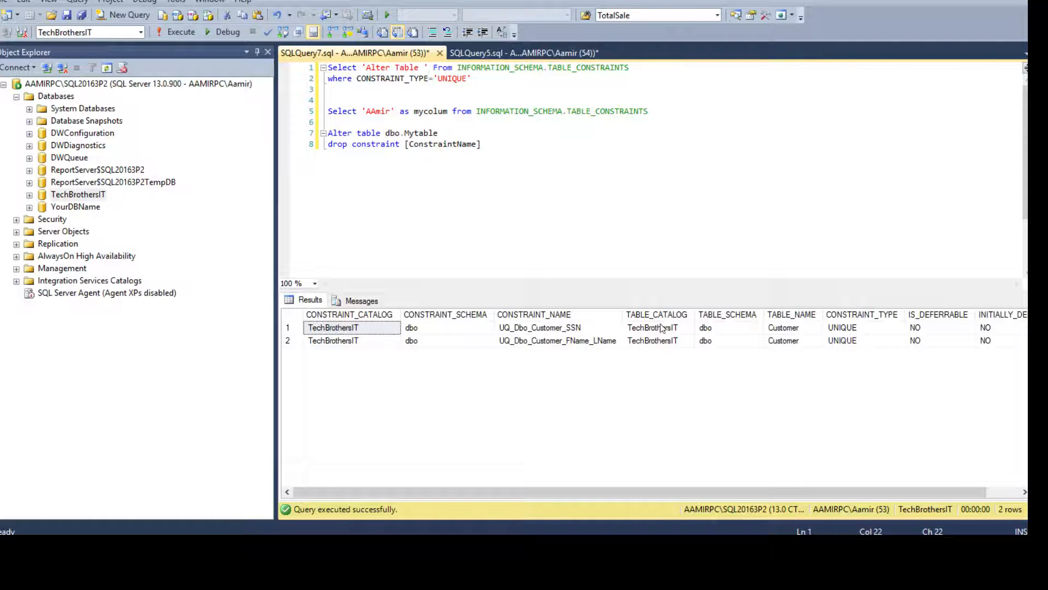
{"action": "left_click", "coordinate": [656, 326]}
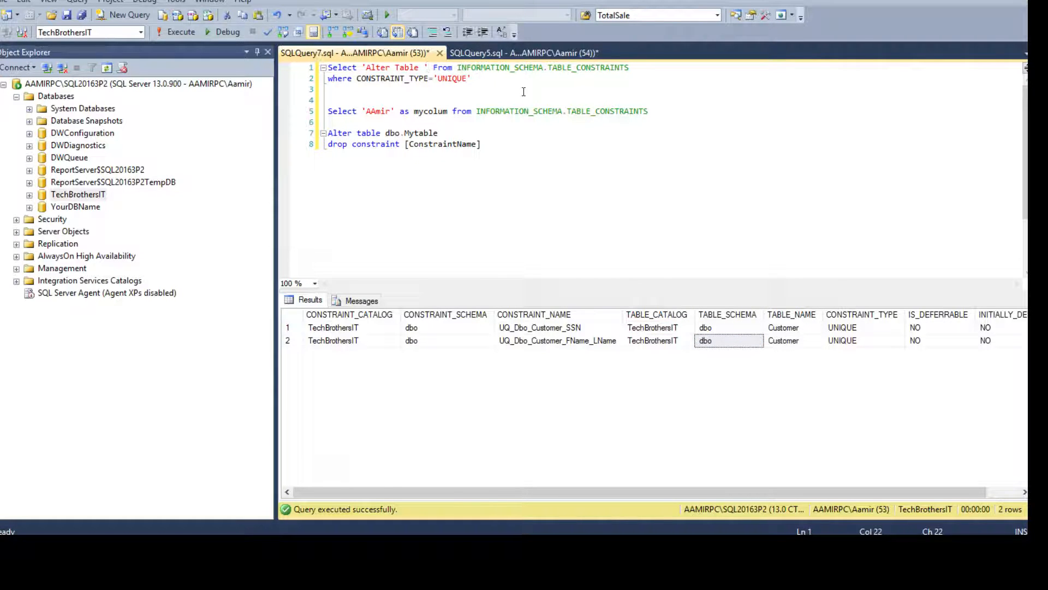
{"action": "type", "text": "+"}
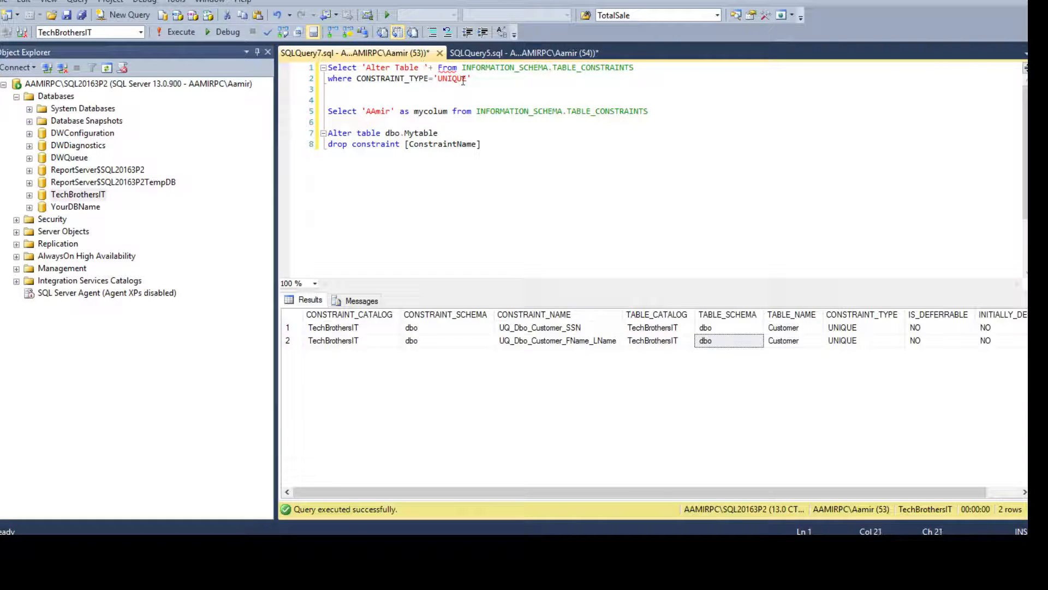
{"action": "type", "text": "["}
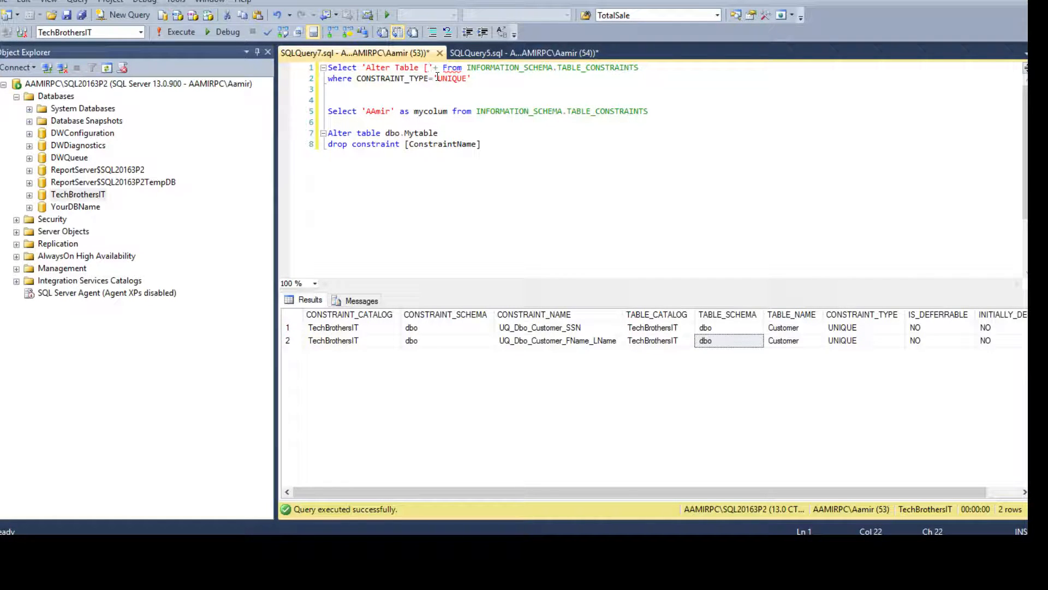
{"action": "left_click", "coordinate": [727, 341]}
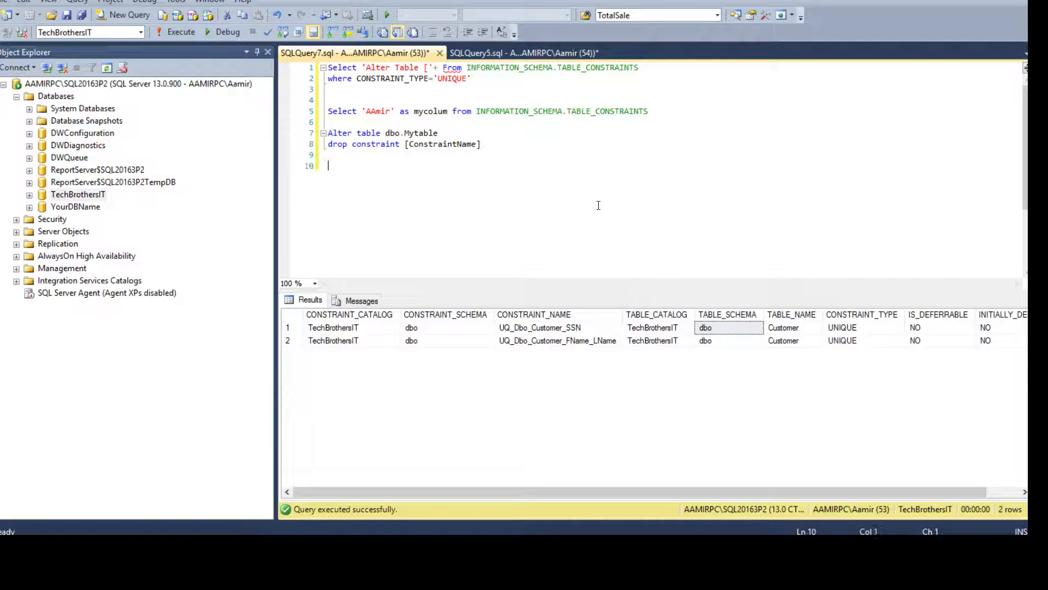
{"action": "type", "text": "Sale T"}
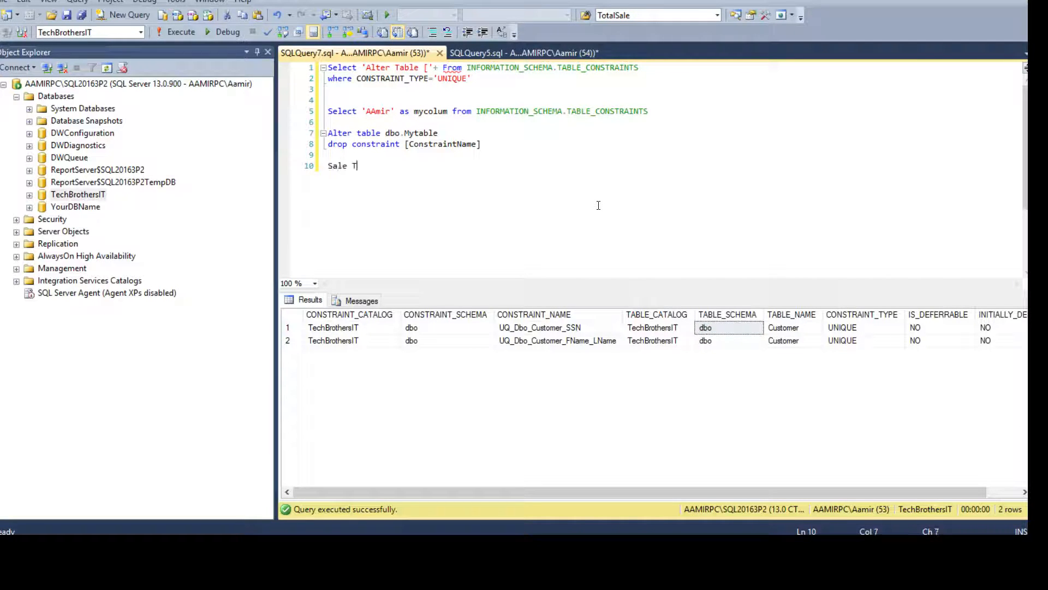
{"action": "type", "text": "otal"}
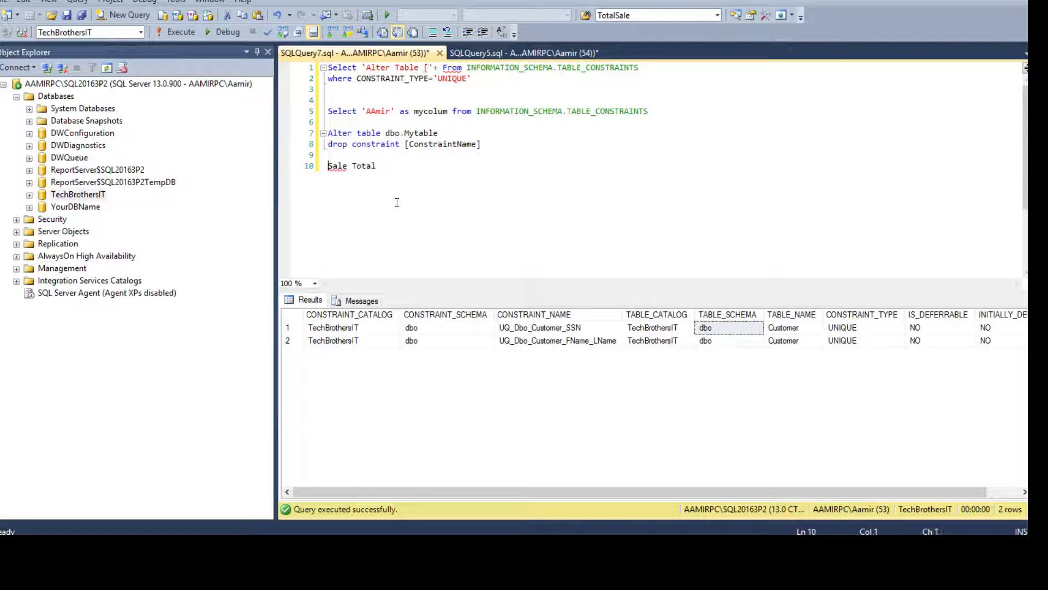
Concatenate '['+TABLE_SCHEMA+'].['+TABLE_NAME+']' into the generated Alter Table string.
{"action": "type", "text": "["}
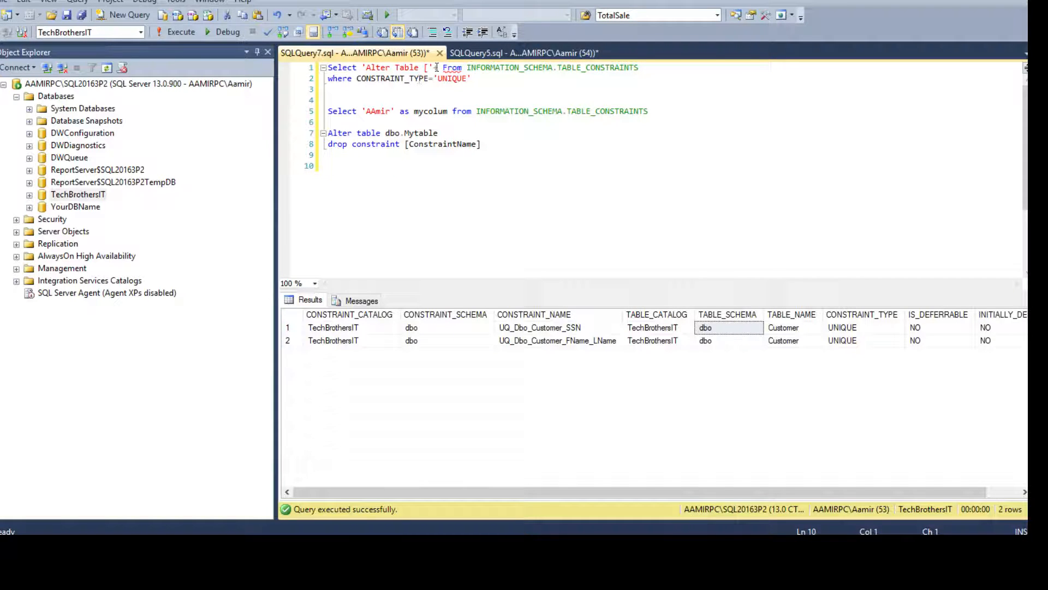
{"action": "type", "text": "+Tl"}
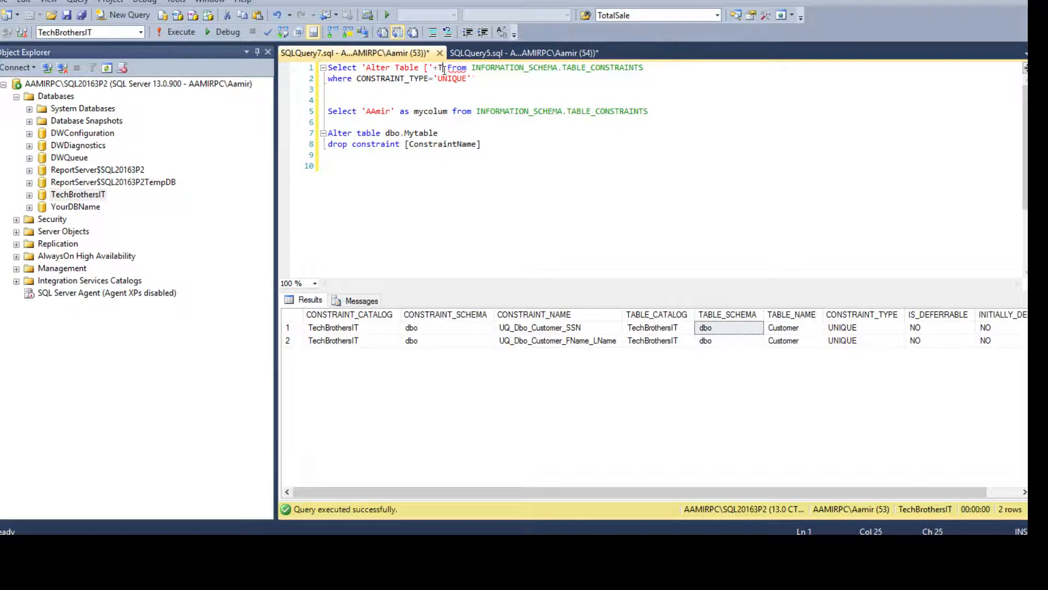
{"action": "type", "text": "able_S"}
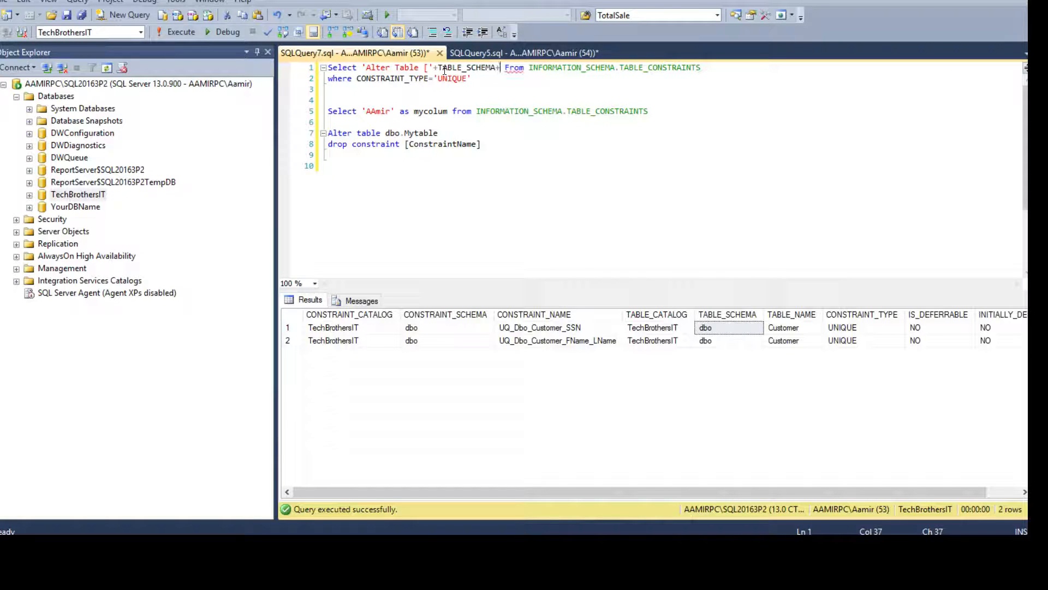
{"action": "type", "text": "'"}
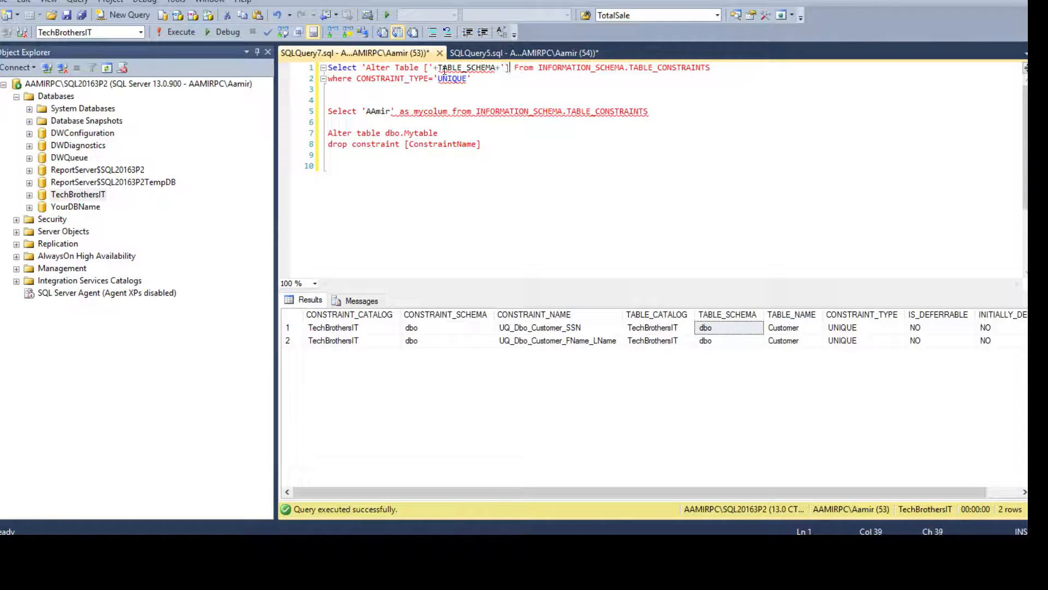
{"action": "type", "text": "."}
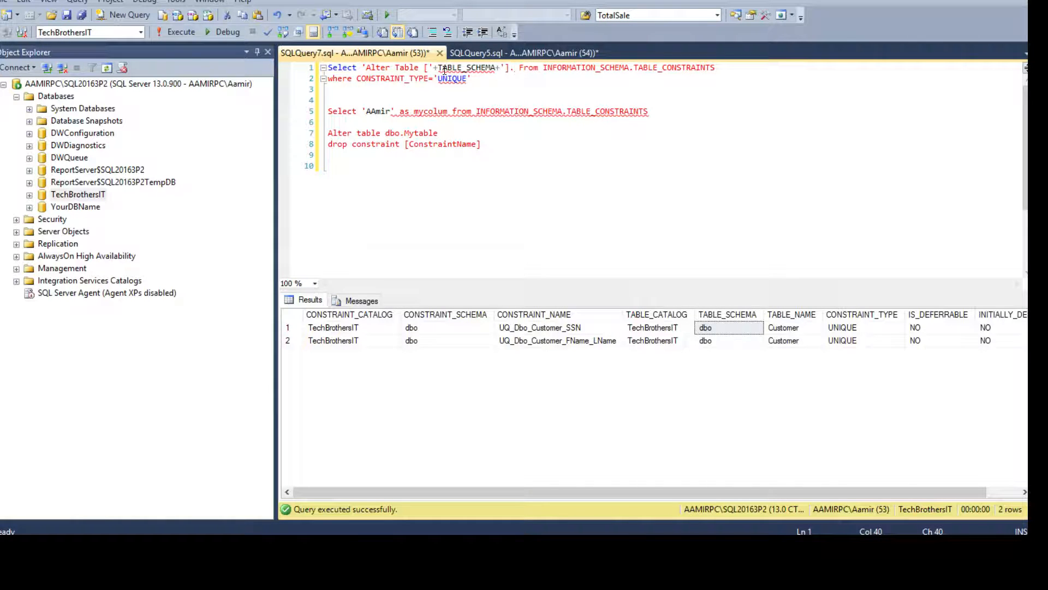
{"action": "type", "text": "['+"}
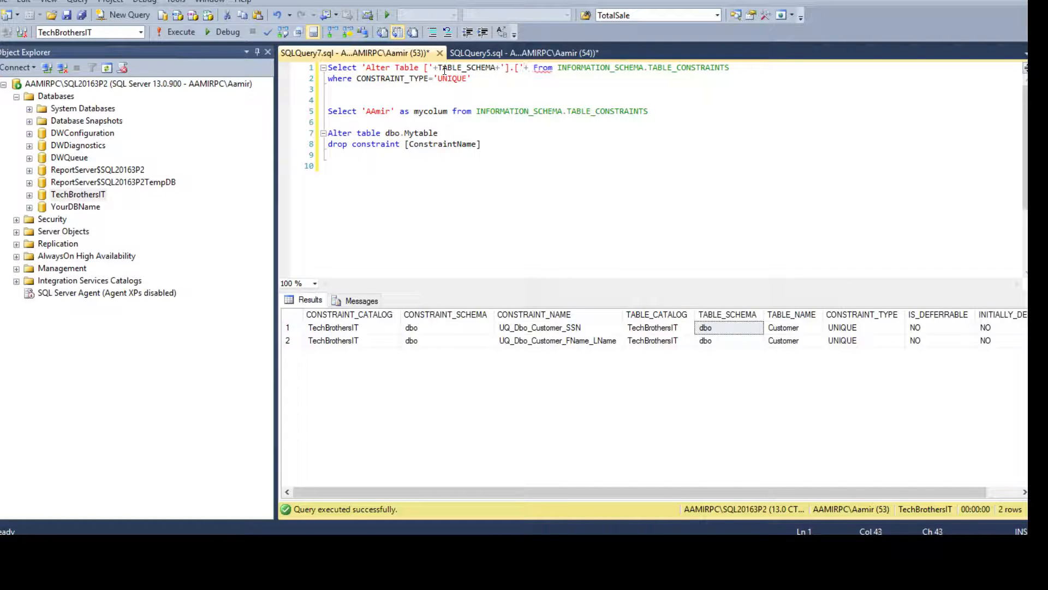
{"action": "type", "text": "TAble"}
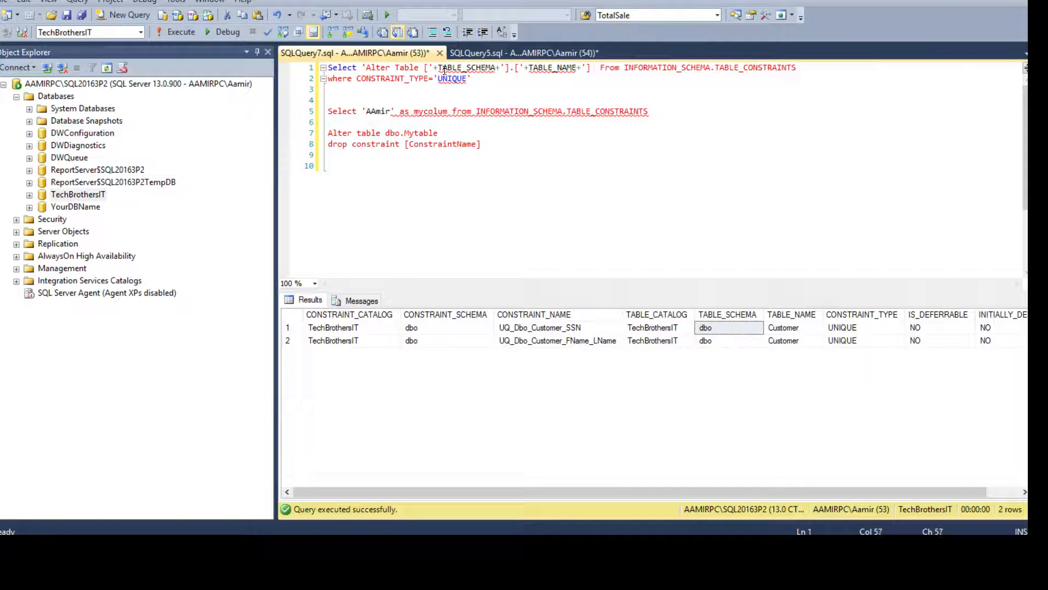
Append ' Drop Constraint ['+CONSTRAINT_NAME+']' to the concatenation before FROM.
{"action": "left_click", "coordinate": [374, 132]}
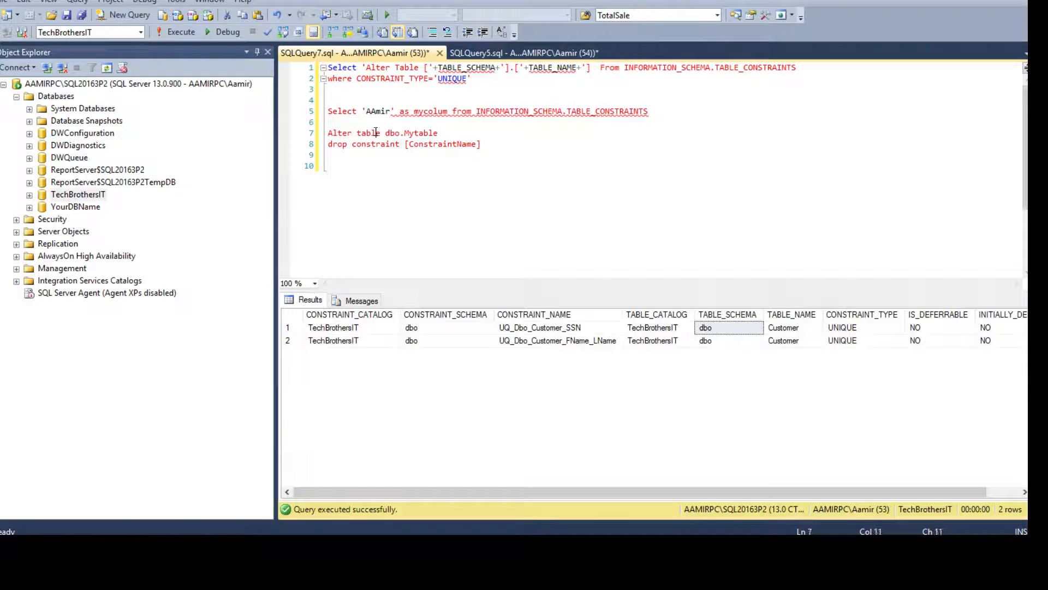
{"action": "double_click", "coordinate": [419, 133]}
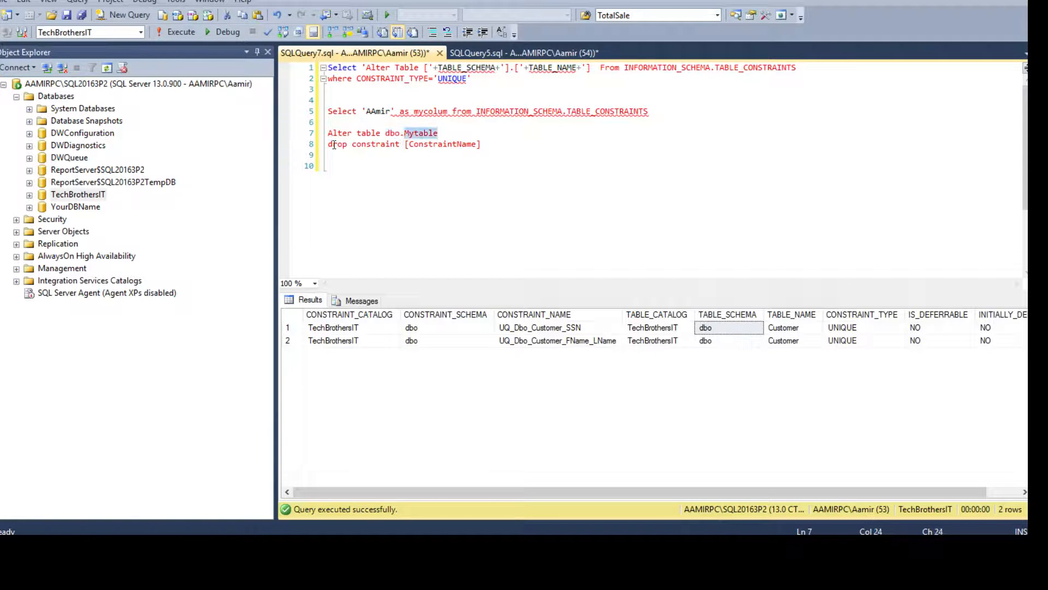
{"action": "left_click", "coordinate": [328, 154]}
{"action": "type", "text": "Drop Constraint ['+"}
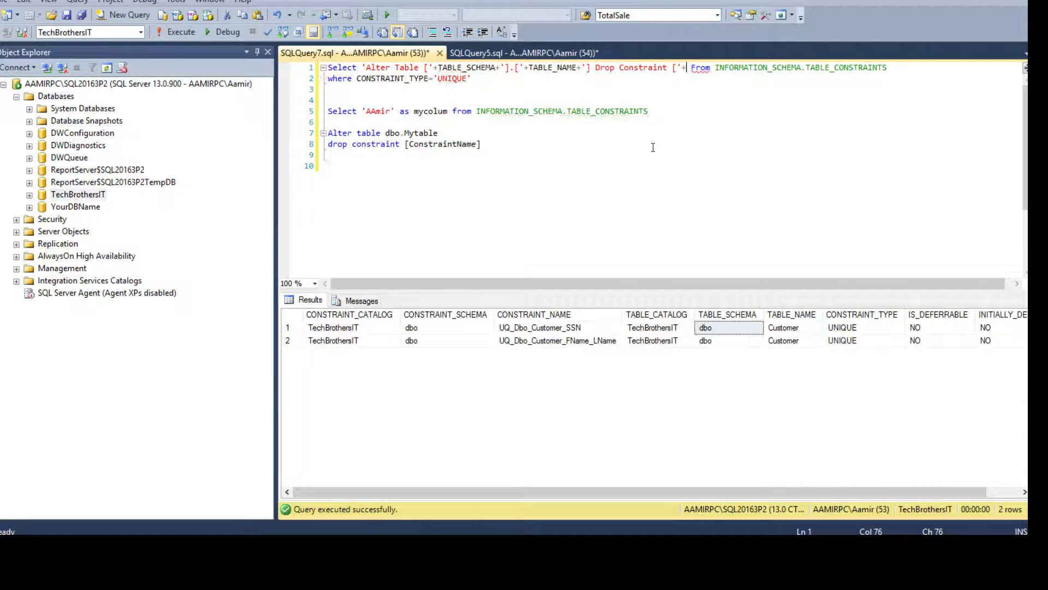
{"action": "left_click", "coordinate": [539, 326]}
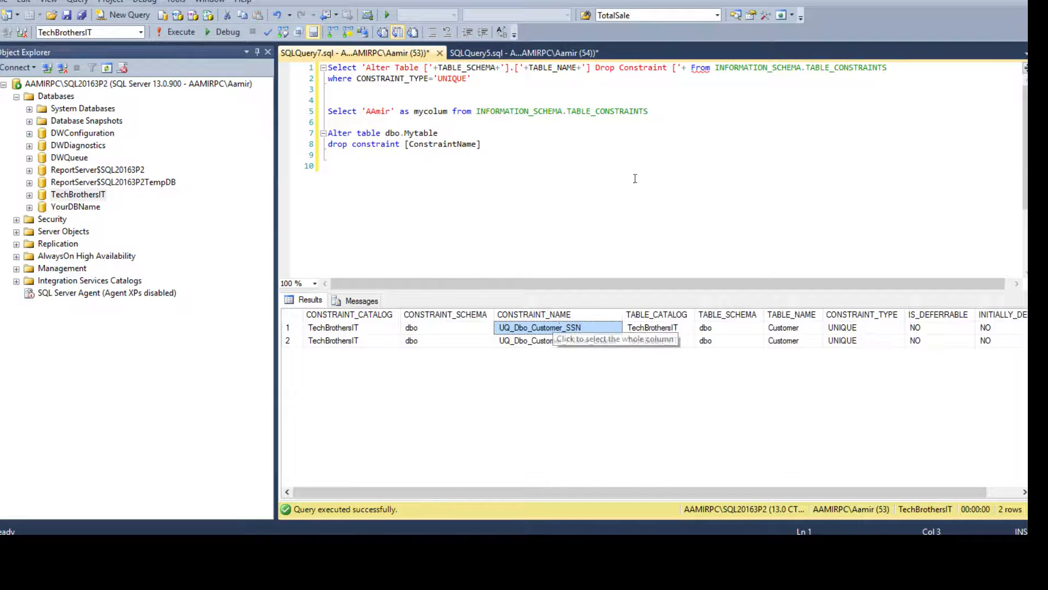
{"action": "type", "text": "C"}
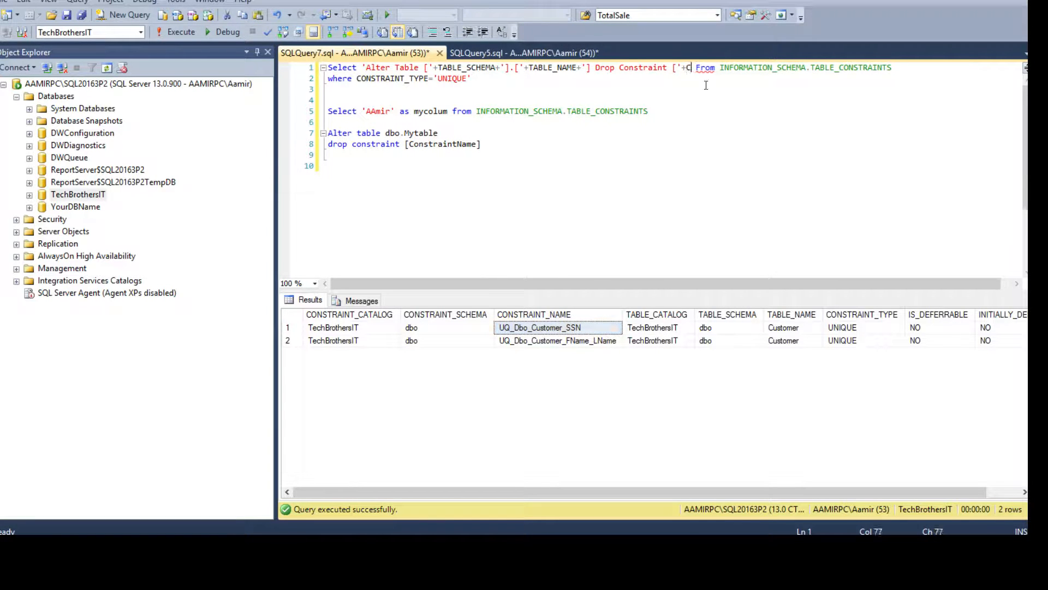
{"action": "type", "text": "onstraint"}
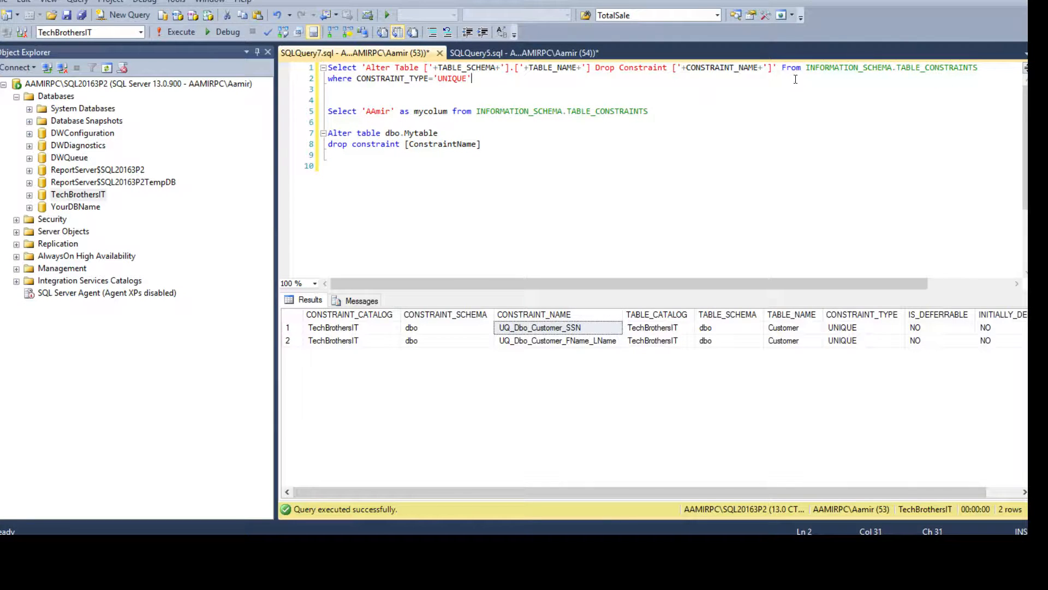
{"action": "left_click", "coordinate": [755, 67]}
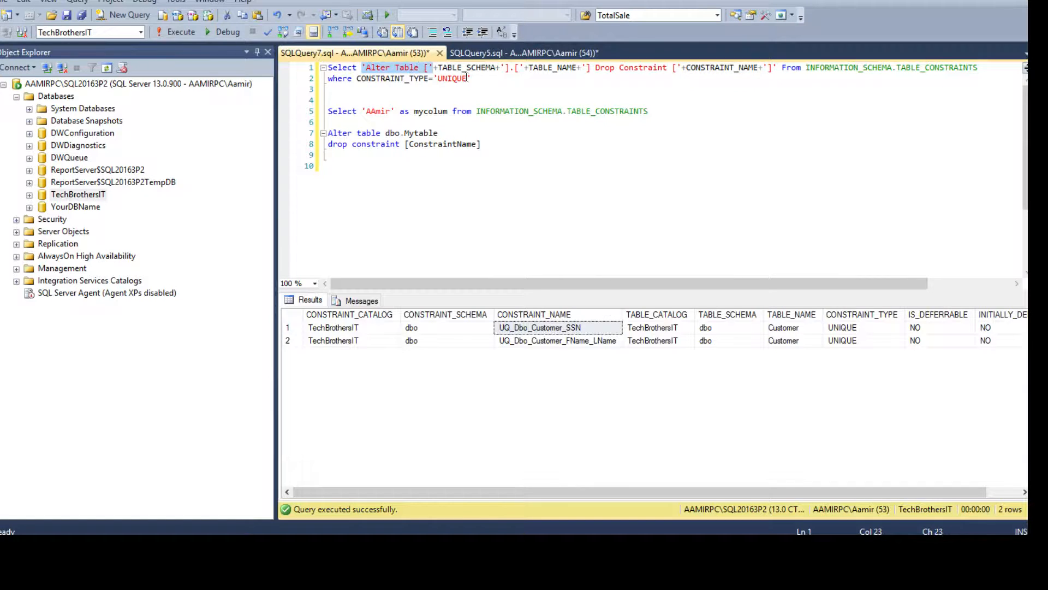
Run the generator, alias the column AS DropUniqueConstraint, and paste the two DROP statements into the script.
{"action": "left_click", "coordinate": [179, 32]}
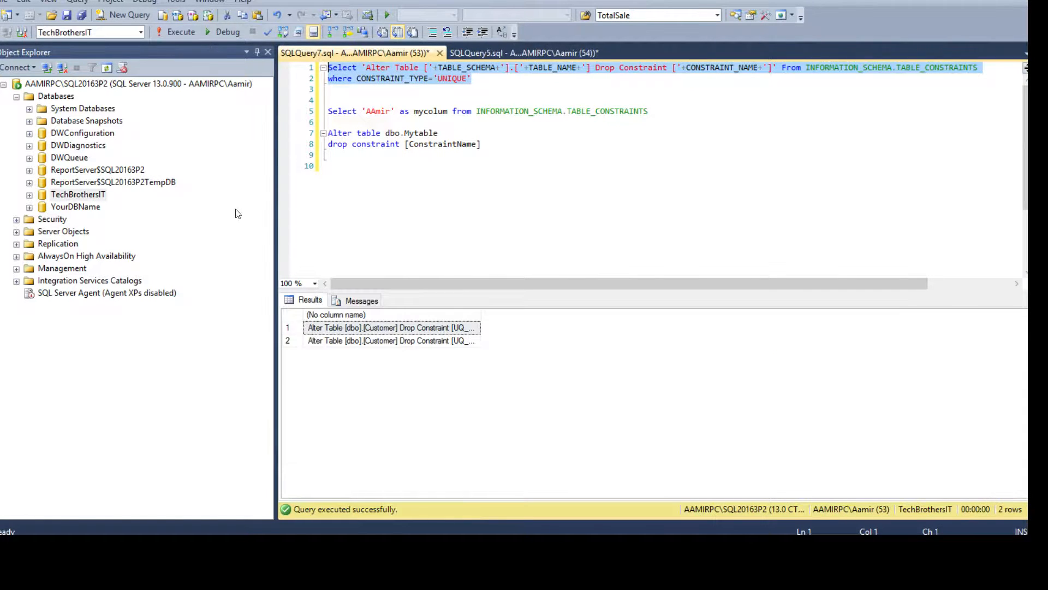
{"action": "left_click", "coordinate": [390, 327]}
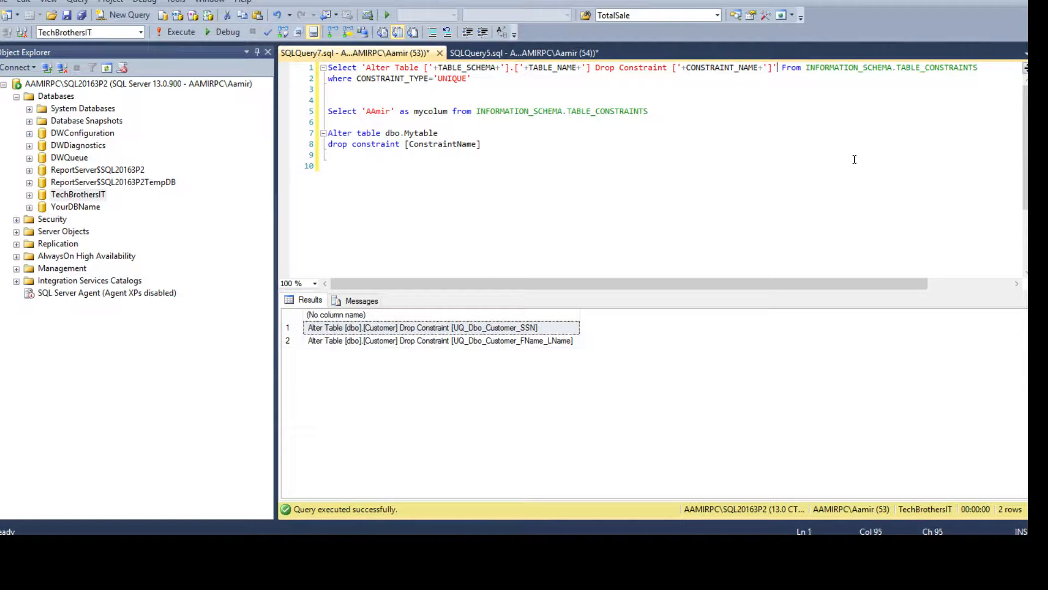
{"action": "type", "text": "AS Drp"}
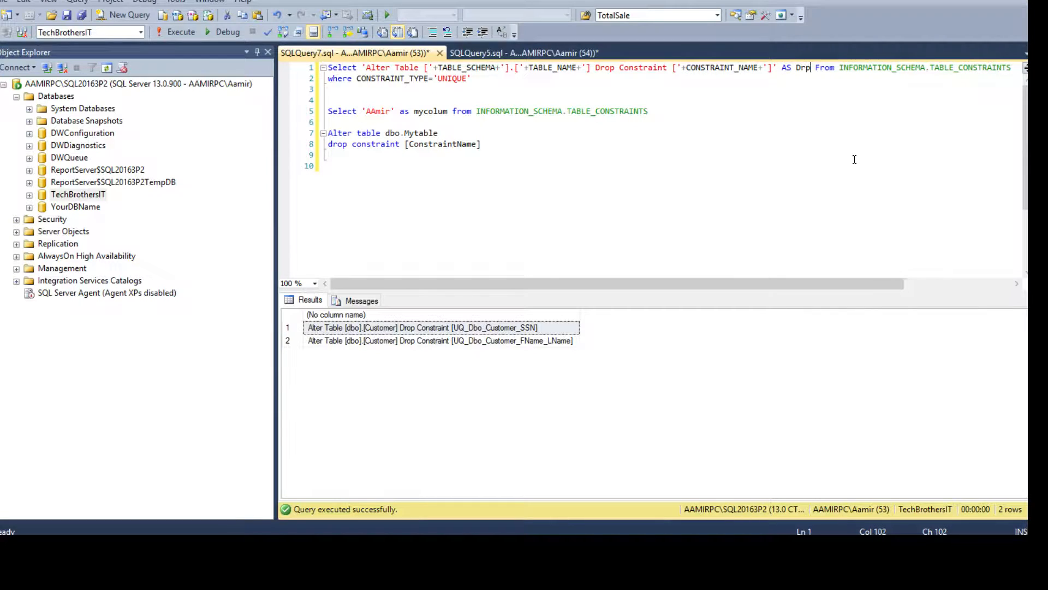
{"action": "type", "text": "opU"}
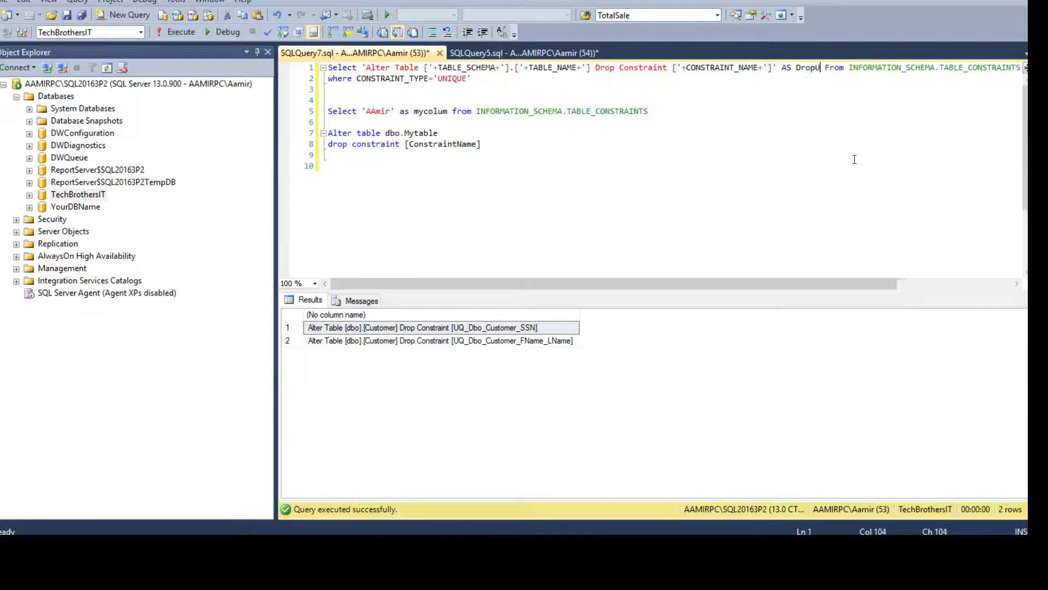
{"action": "type", "text": "niqueConstraint"}
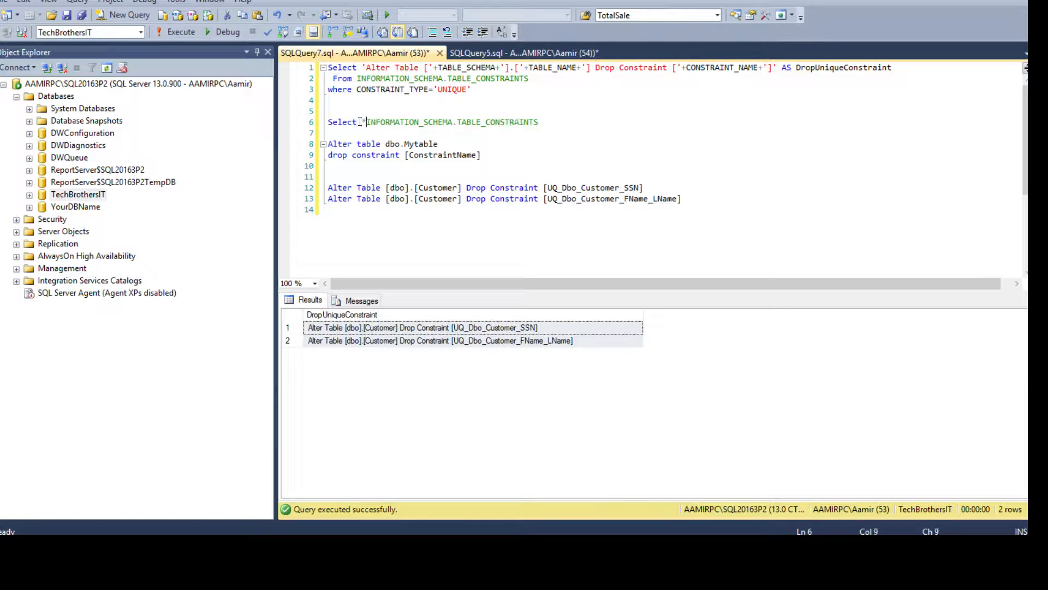
{"action": "type", "text": "from"}
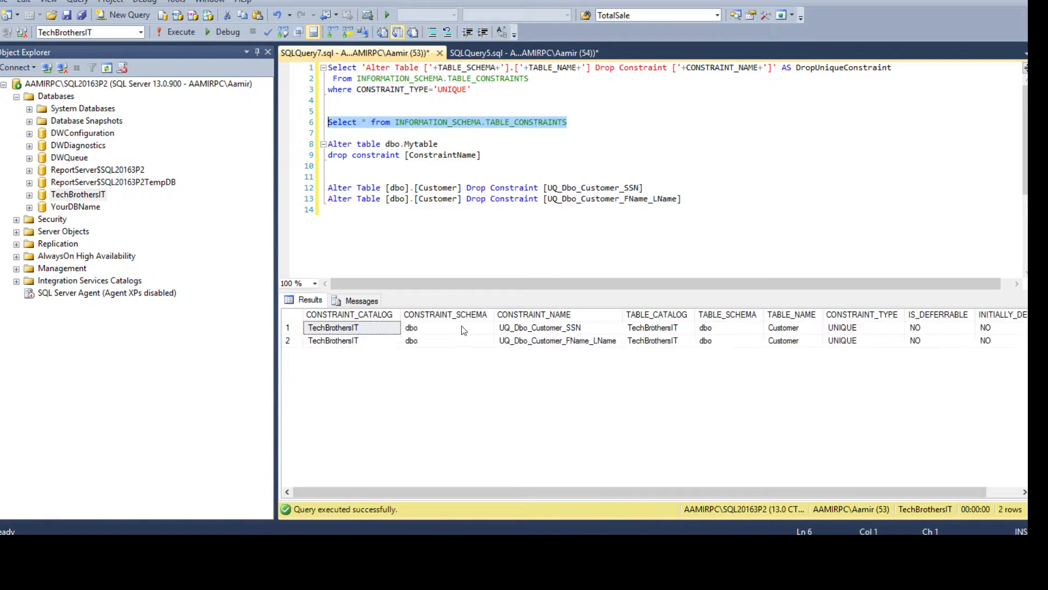
Execute the two generated ALTER TABLE DROP CONSTRAINT statements and re-list constraints, now zero rows.
{"action": "left_click", "coordinate": [727, 340]}
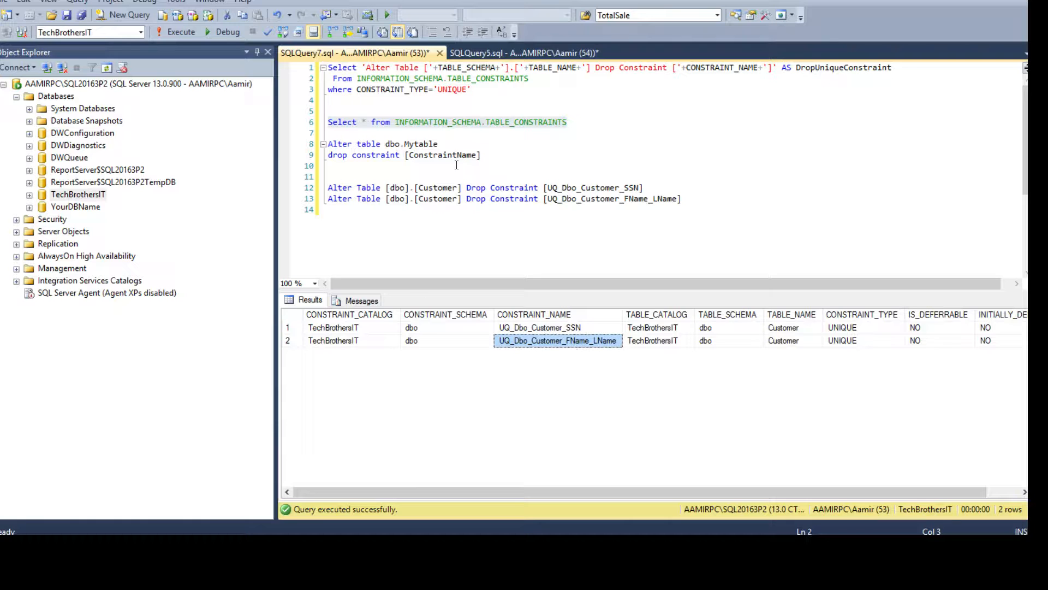
{"action": "left_click_drag", "start_coordinate": [327, 186], "coordinate": [682, 199]}
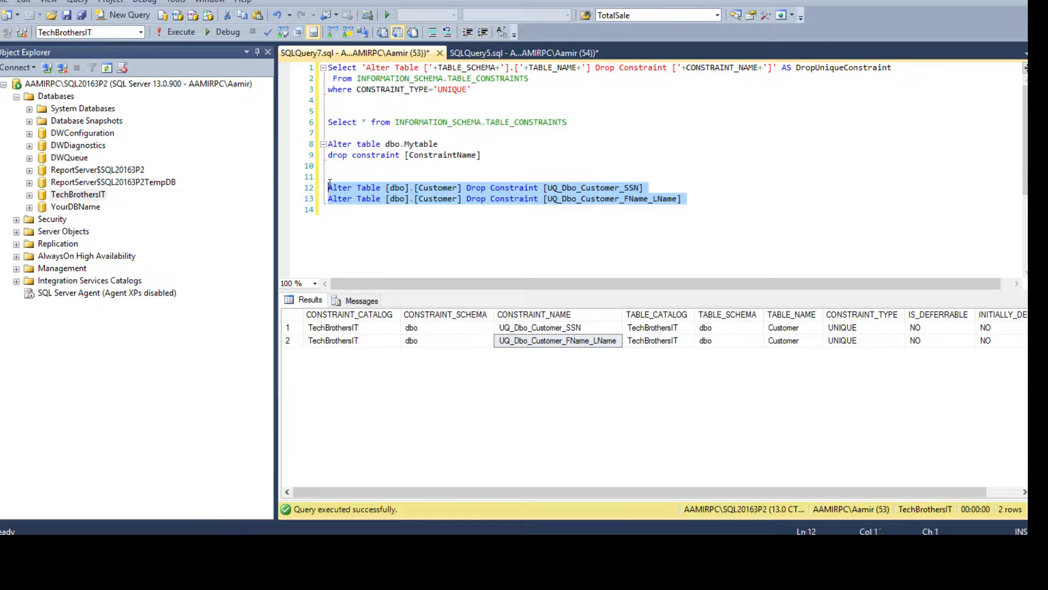
{"action": "left_click", "coordinate": [181, 31]}
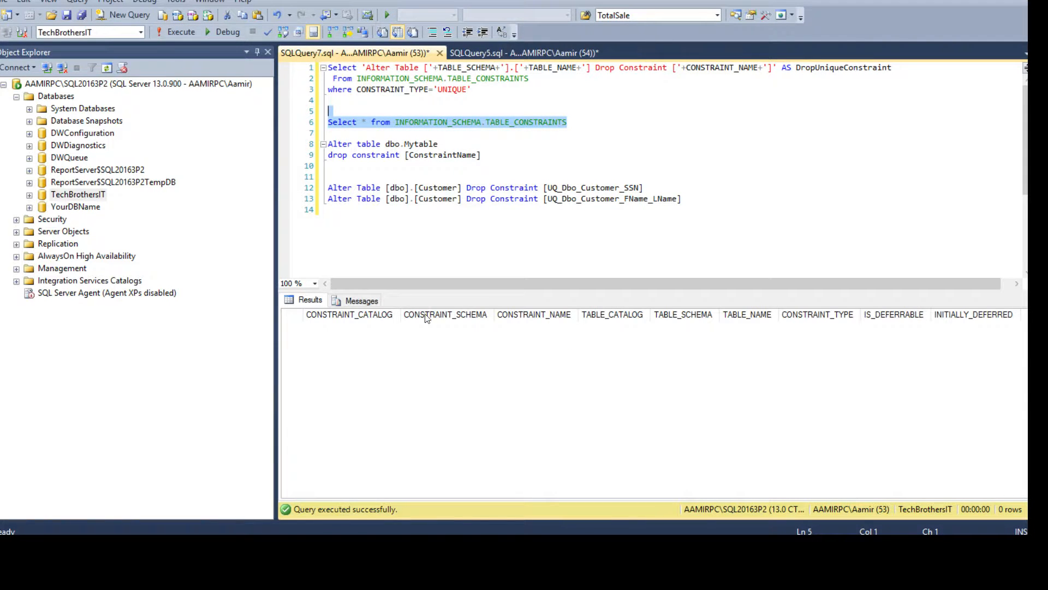
{"action": "left_click", "coordinate": [439, 199]}
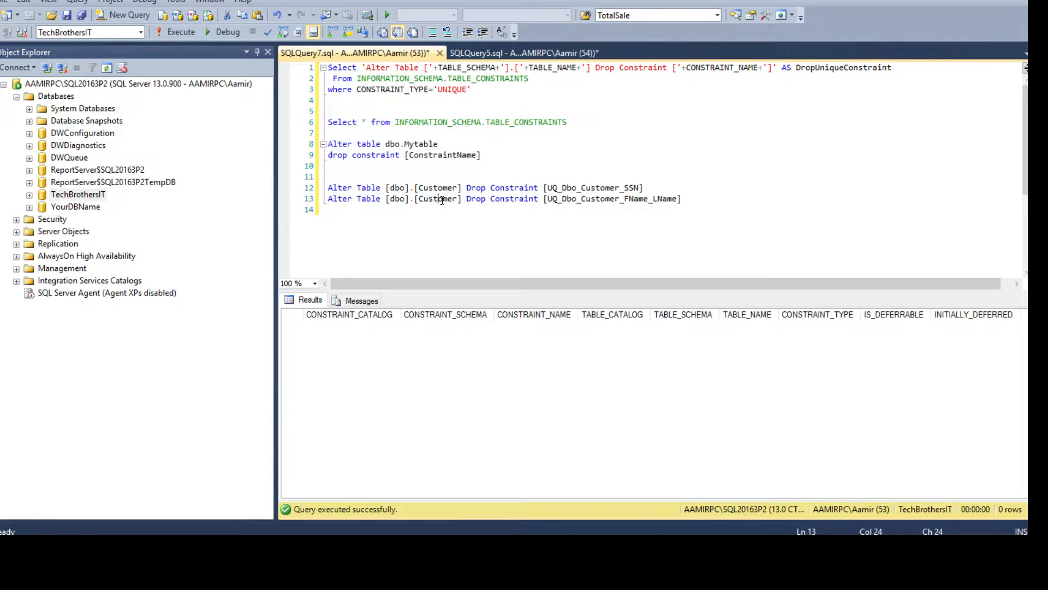
{"action": "left_click_drag", "start_coordinate": [327, 187], "coordinate": [682, 199]}
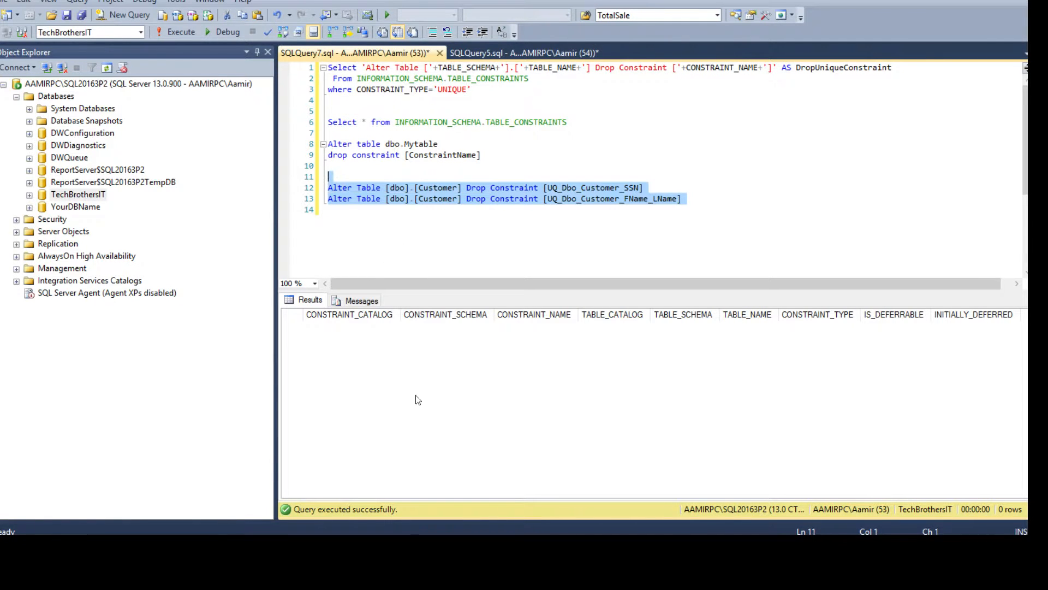
{"action": "left_click", "coordinate": [475, 89]}
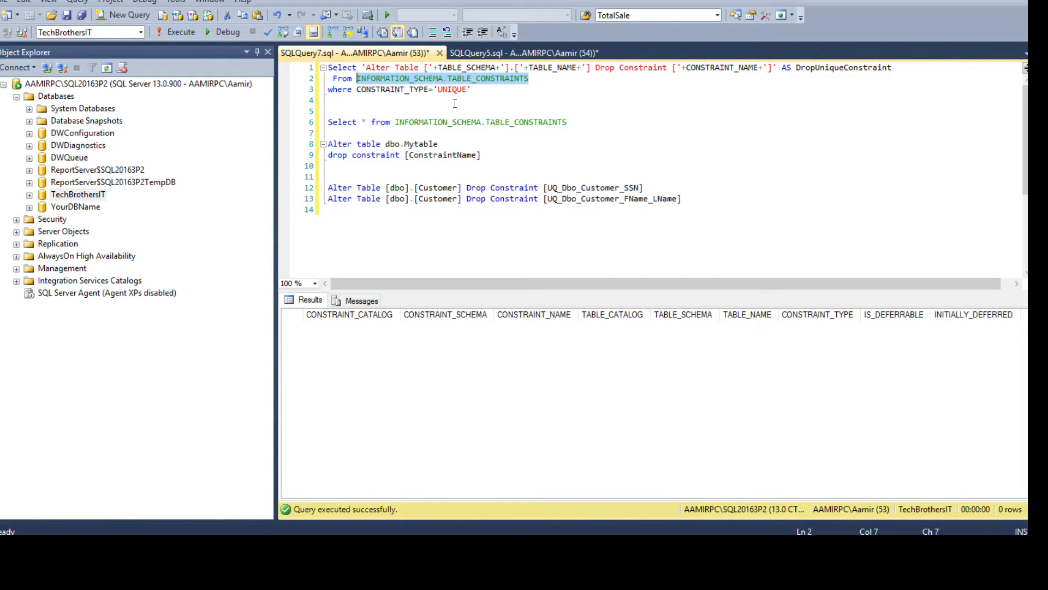
{"action": "left_click", "coordinate": [360, 67]}
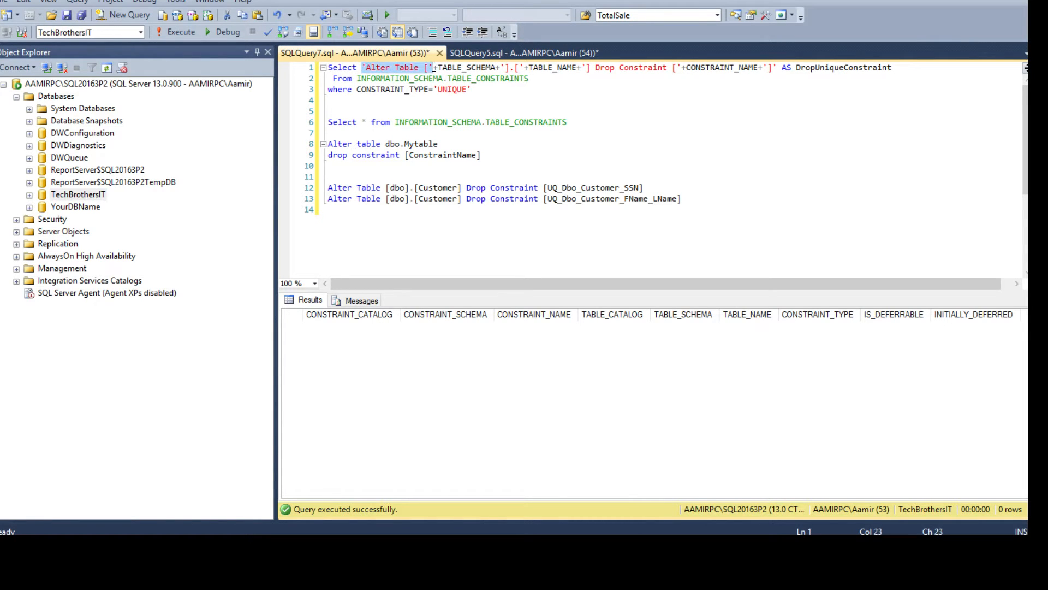
{"action": "left_click_drag", "start_coordinate": [365, 68], "coordinate": [496, 68]}
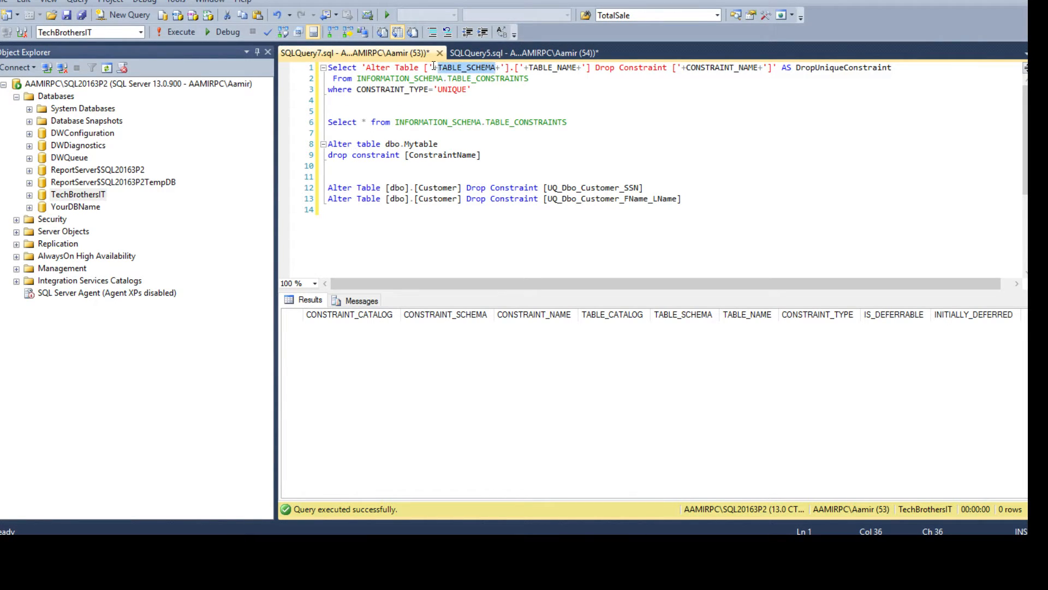
{"action": "left_click", "coordinate": [499, 121]}
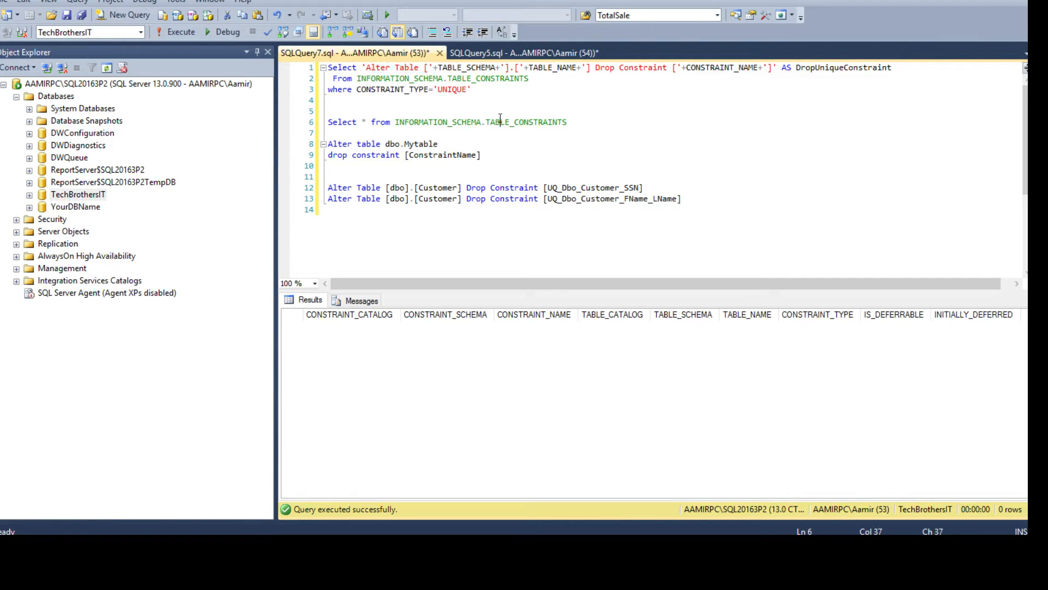